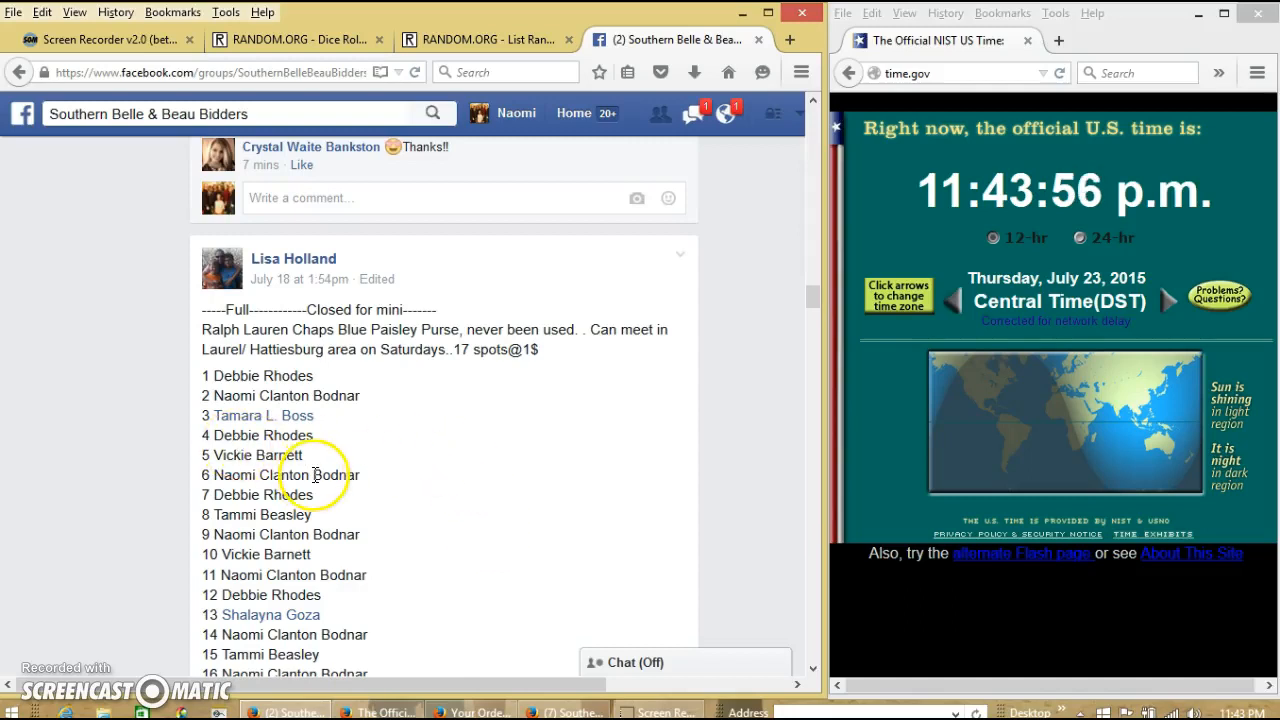
Step: Bring up the RANDOM.ORG List Randomizer holding the 16 spot names
{"action": "scroll", "scroll_direction": "down", "scroll_amount": 3}
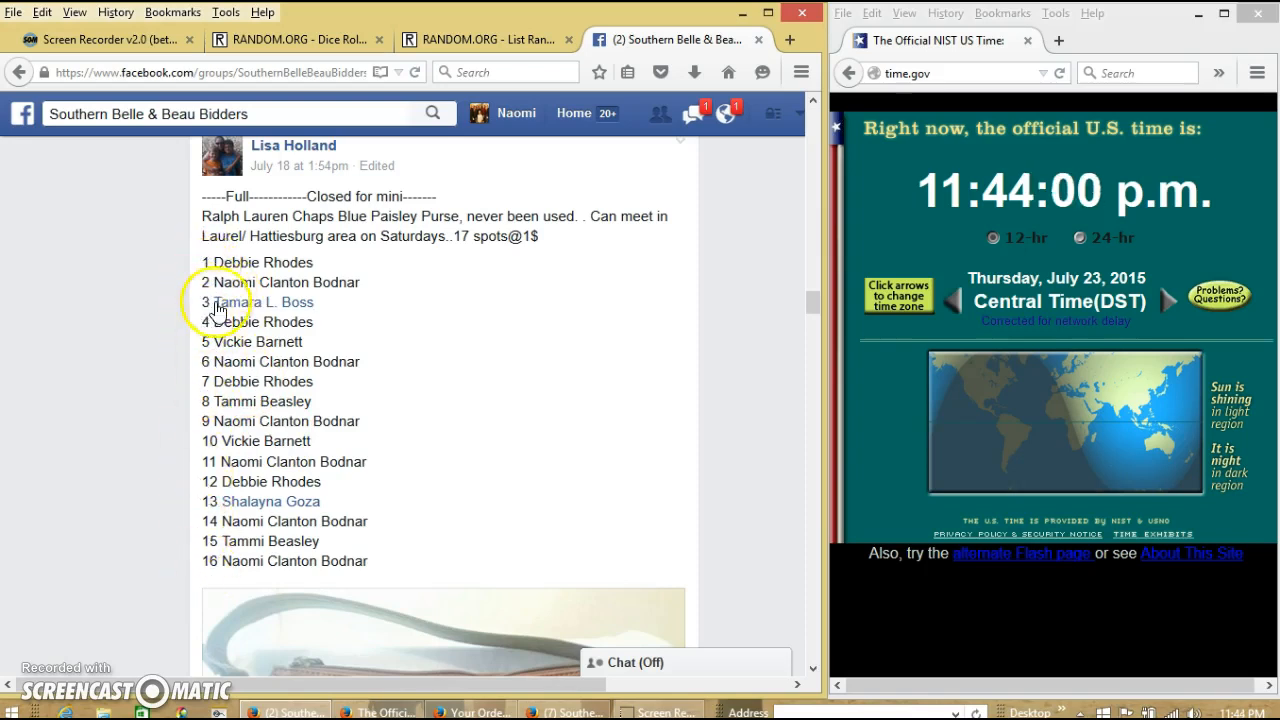
{"action": "left_click_drag", "start_coordinate": [208, 262], "coordinate": [396, 570]}
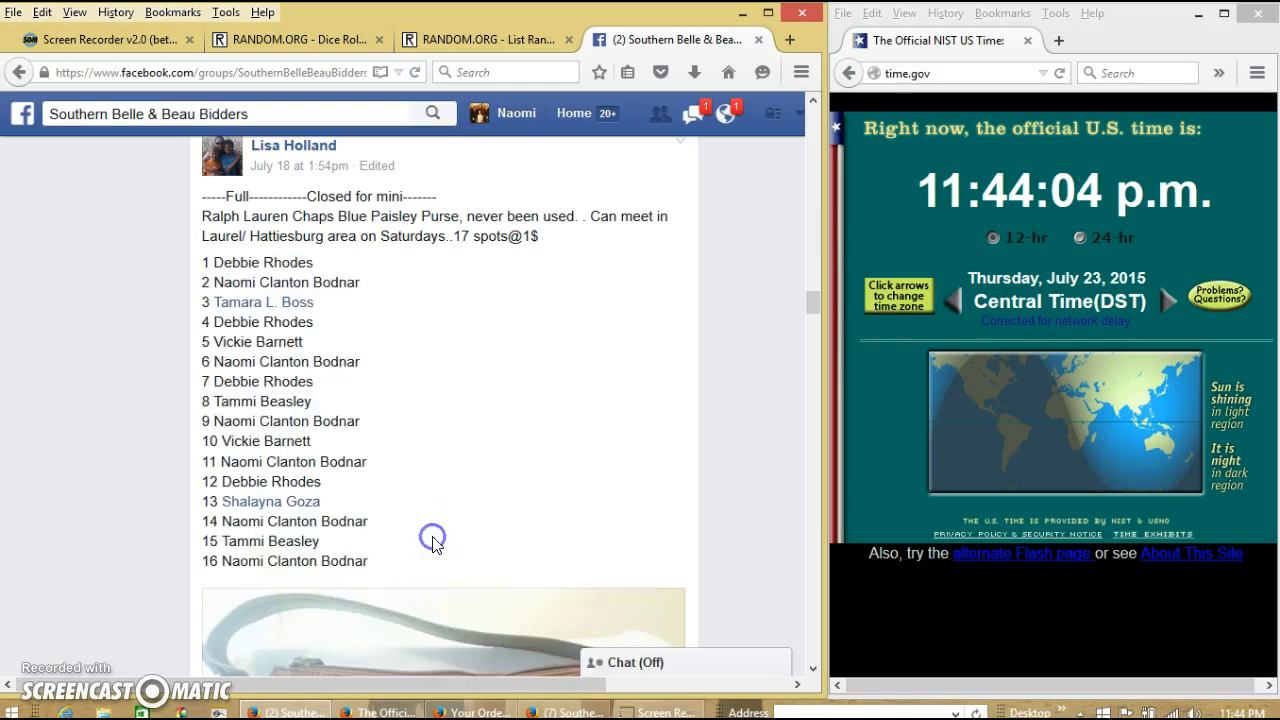
{"action": "scroll", "scroll_direction": "down", "scroll_amount": 3}
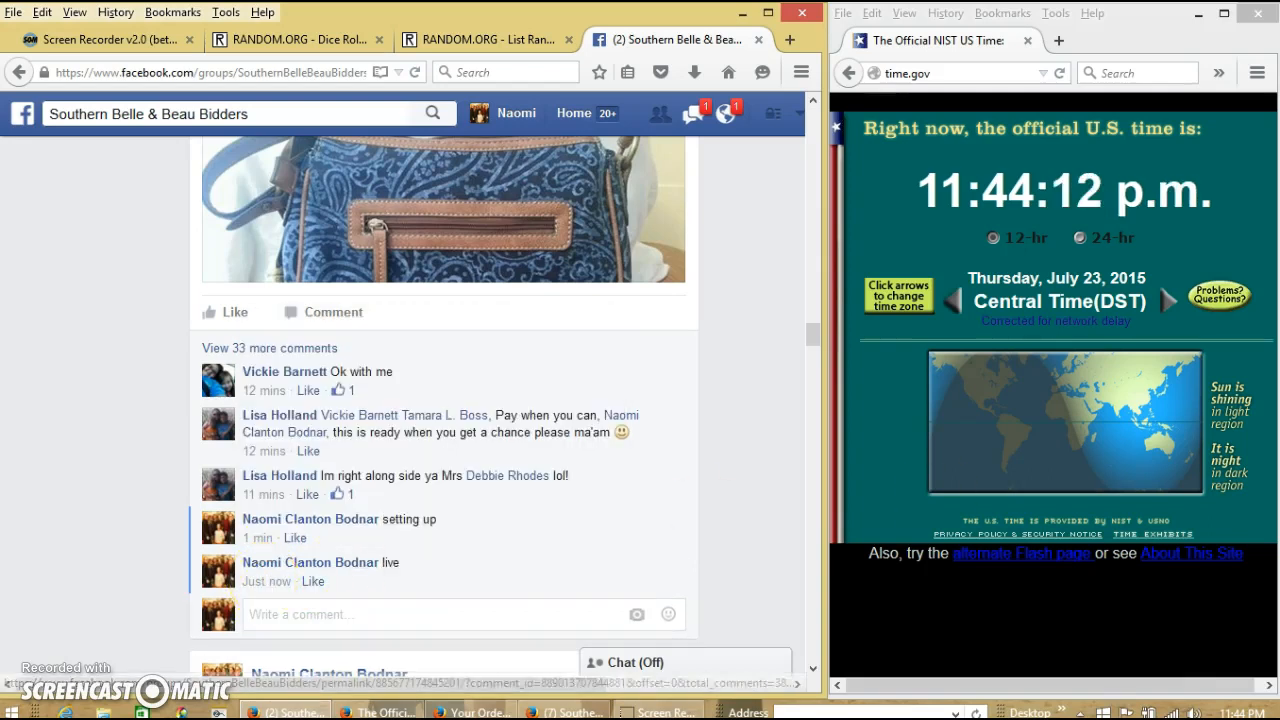
{"action": "left_click", "coordinate": [484, 40]}
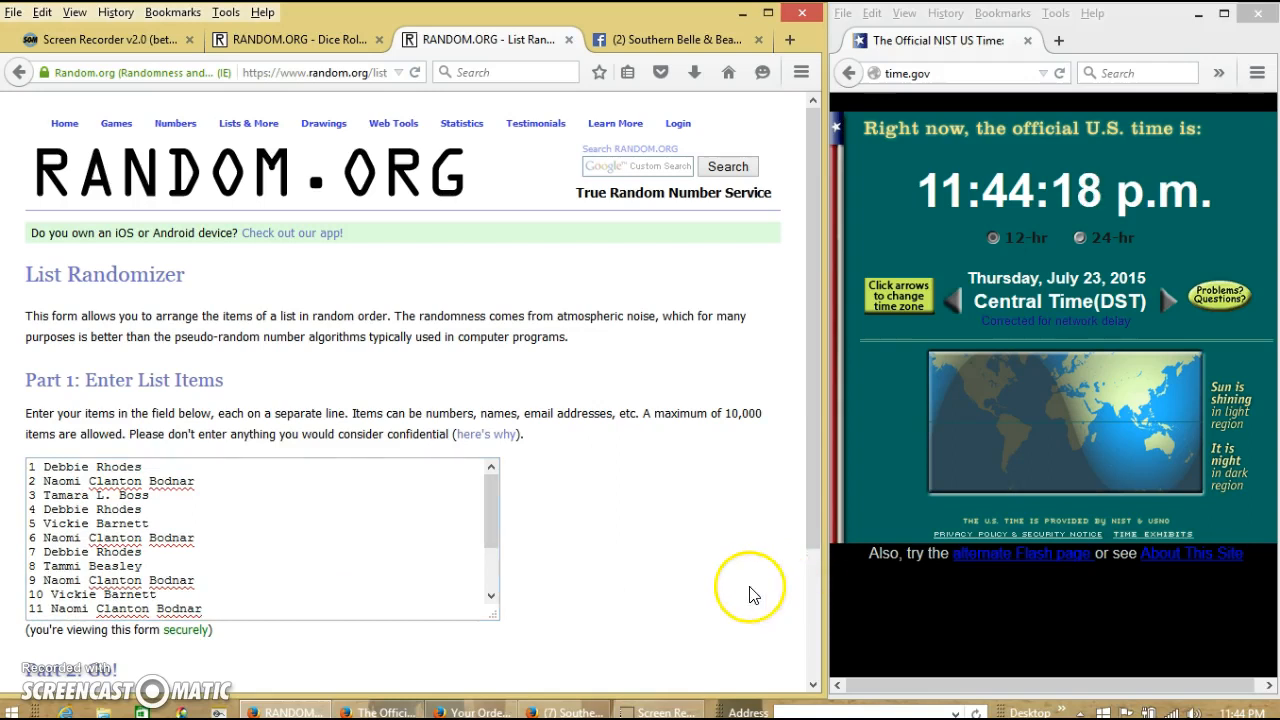
Step: Roll two virtual dice in the Dice Roller (5 and 5) and return to the name list
{"action": "left_click", "coordinate": [290, 40]}
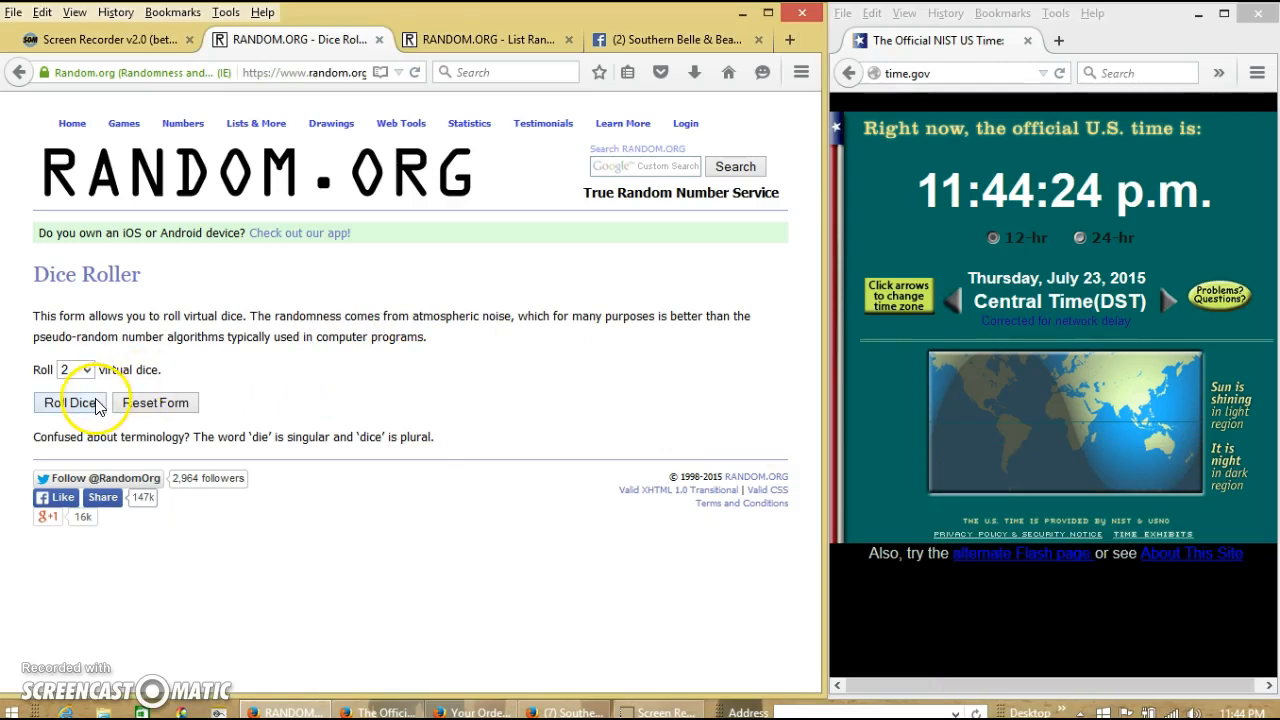
{"action": "left_click", "coordinate": [68, 402]}
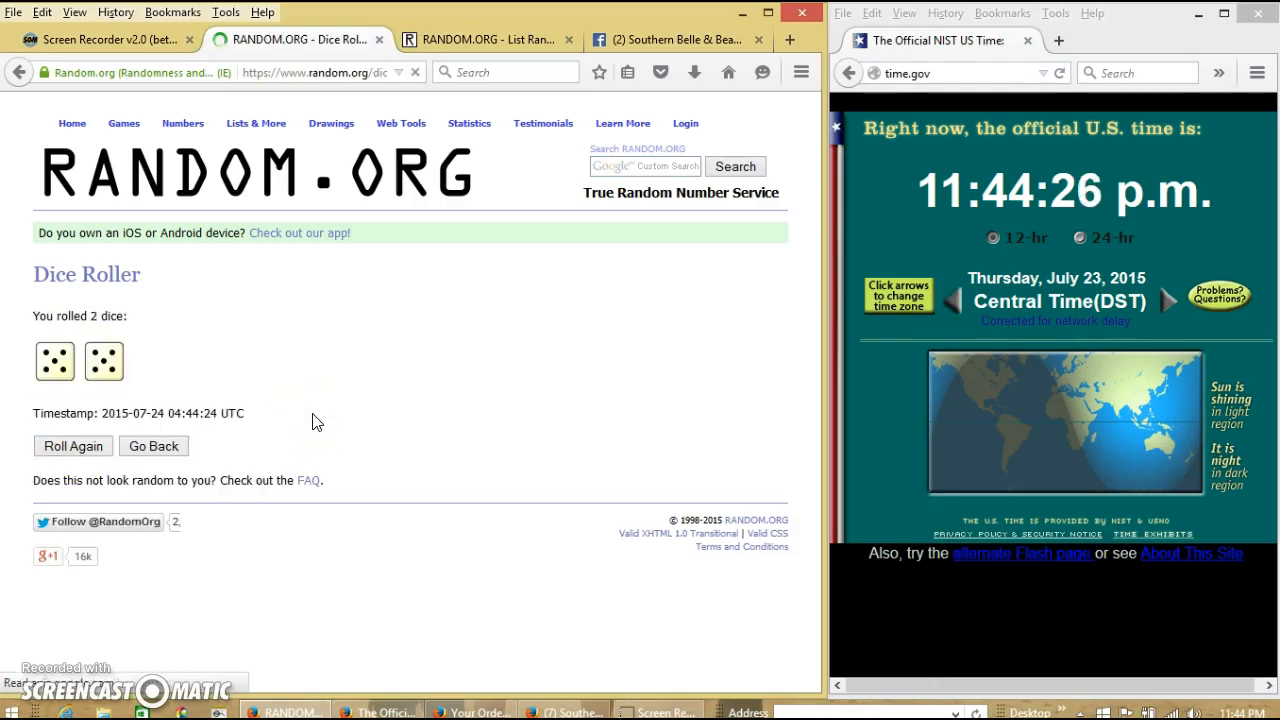
{"action": "left_click", "coordinate": [470, 40]}
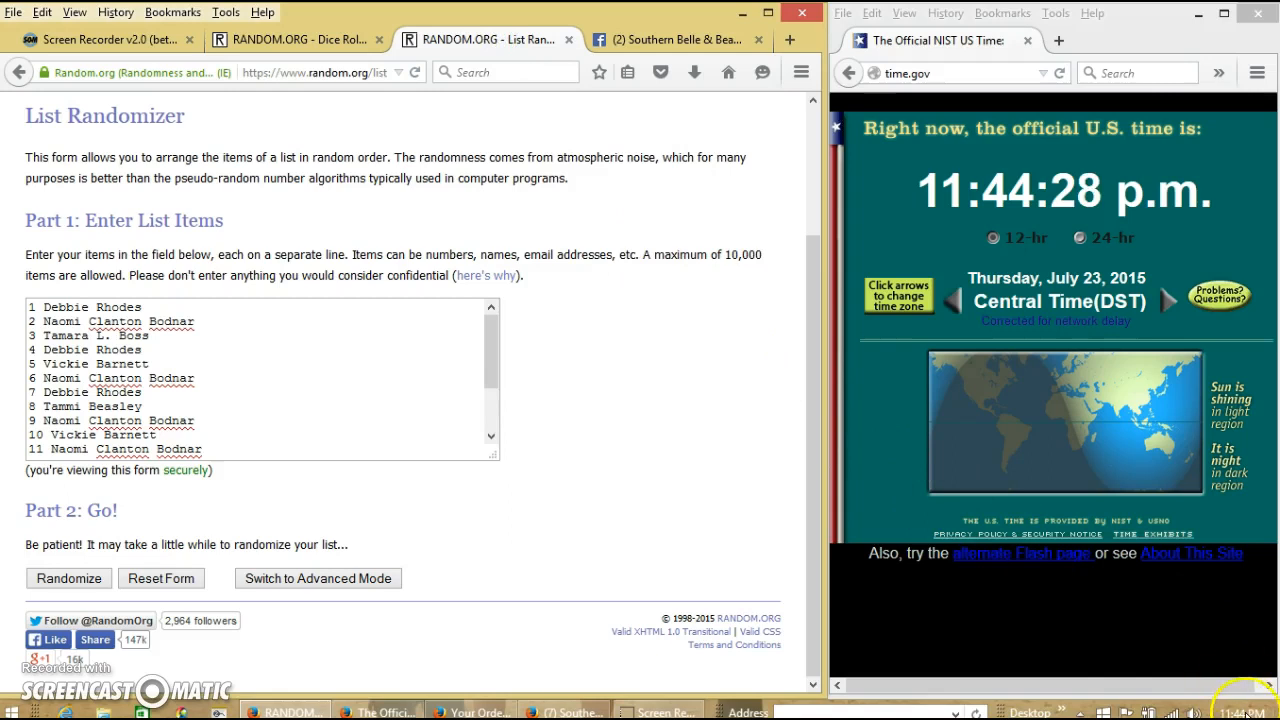
Step: Randomize the 16 names once, then review the earlier dice roll result
{"action": "left_click", "coordinate": [1264, 712]}
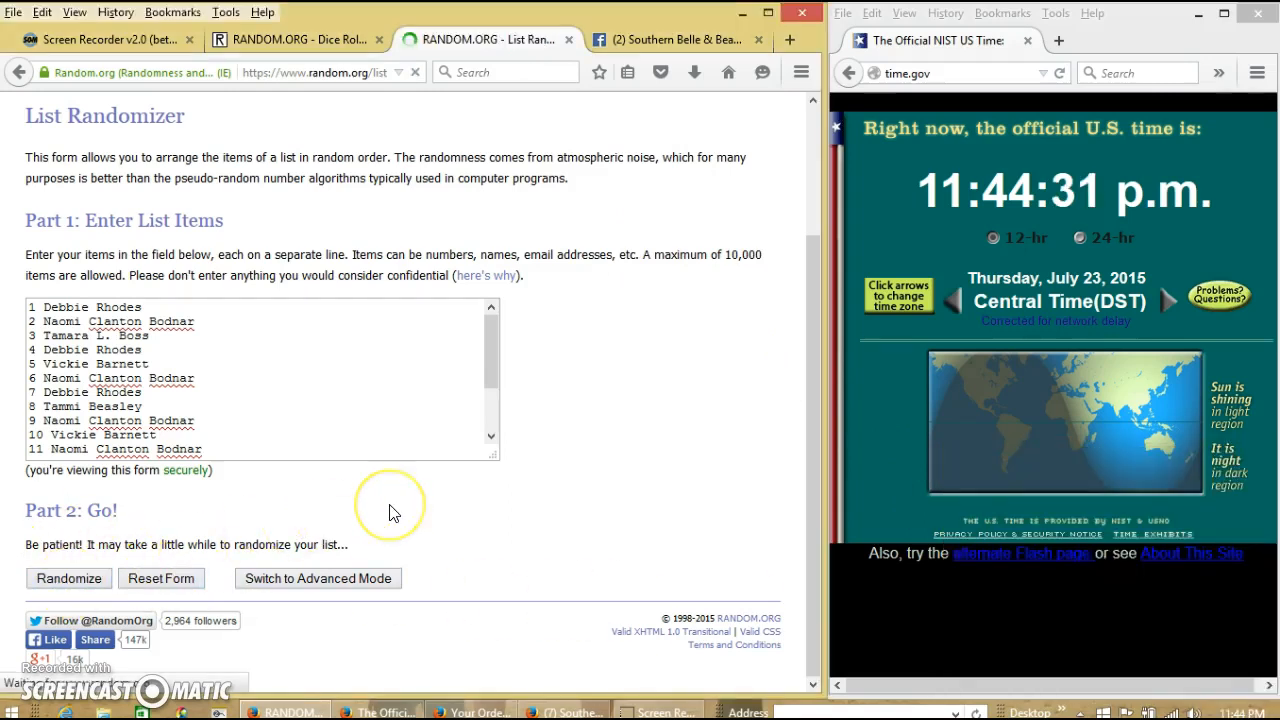
{"action": "left_click", "coordinate": [68, 578]}
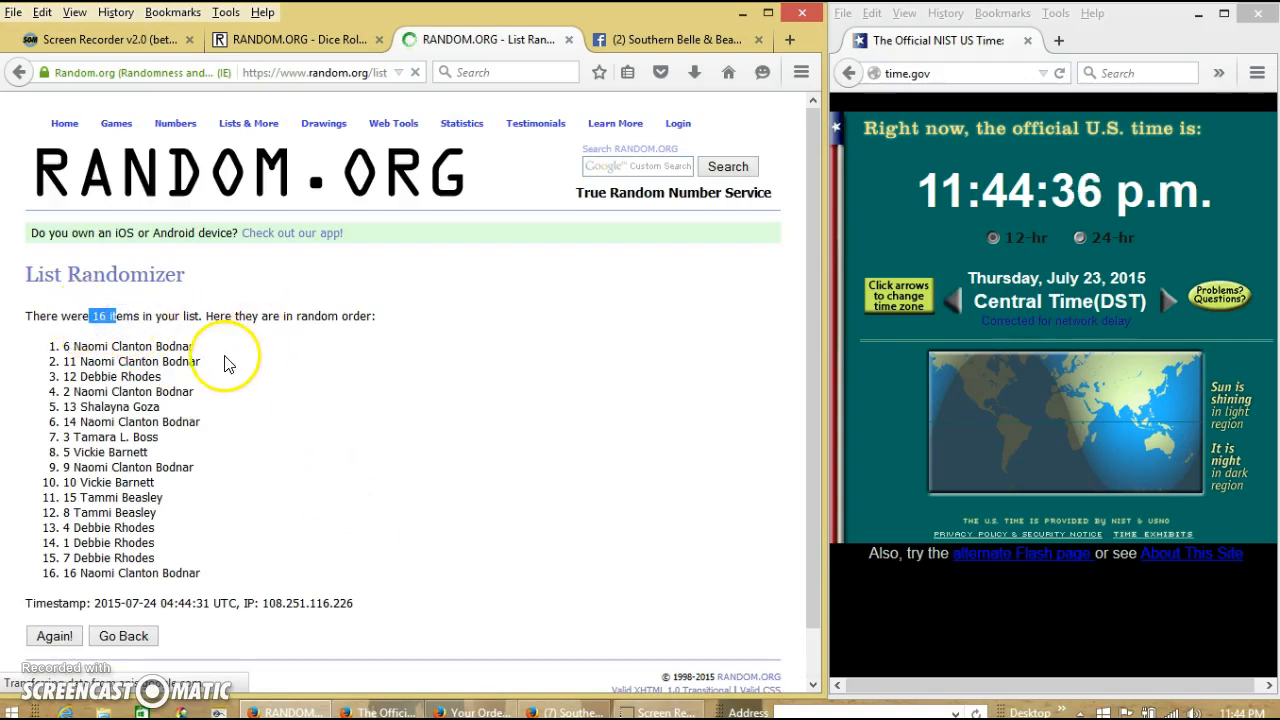
{"action": "mouse_move", "coordinate": [280, 36]}
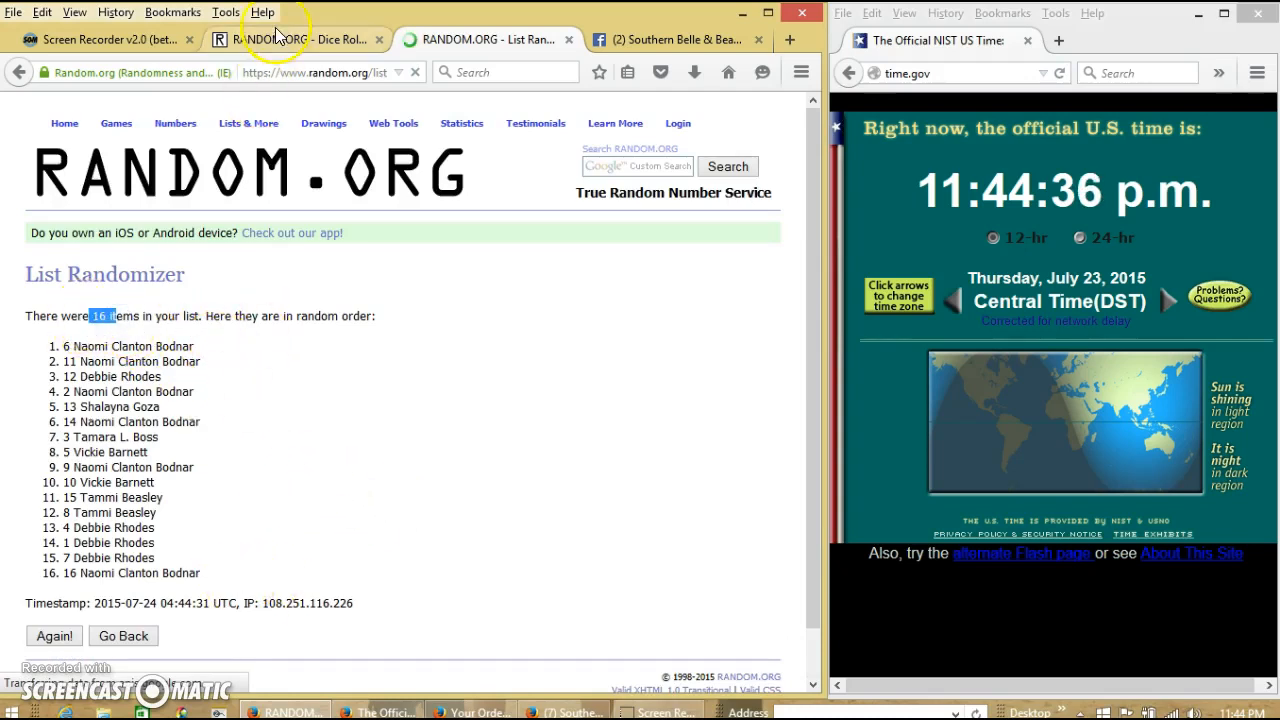
{"action": "left_click", "coordinate": [290, 40]}
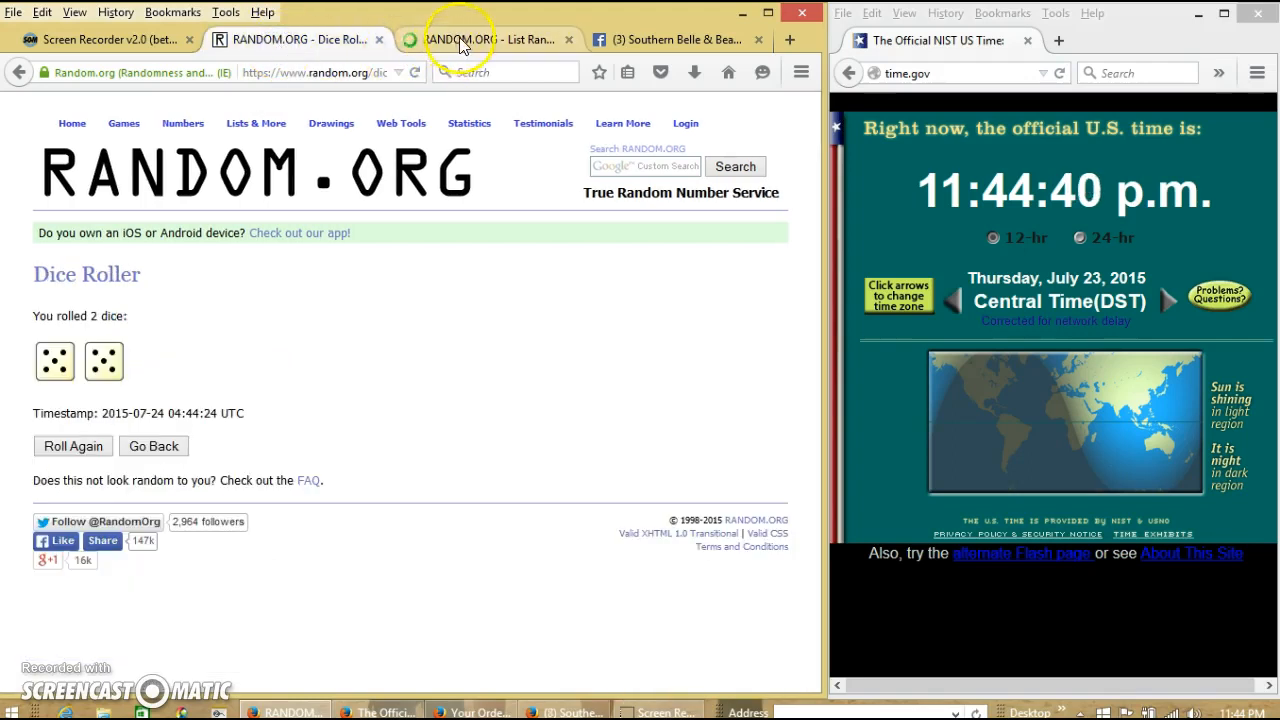
Step: Re-randomize the 16-name list with Again! until it has been shuffled five times
{"action": "left_click", "coordinate": [488, 40]}
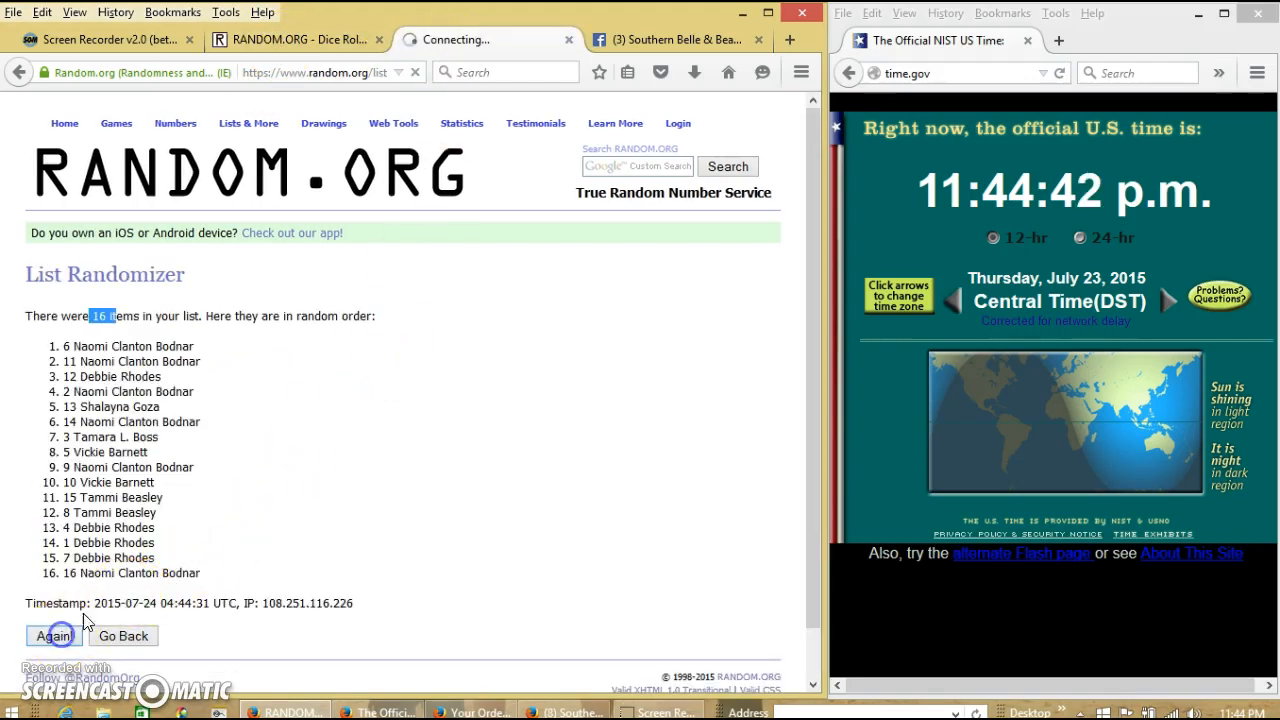
{"action": "left_click", "coordinate": [52, 636]}
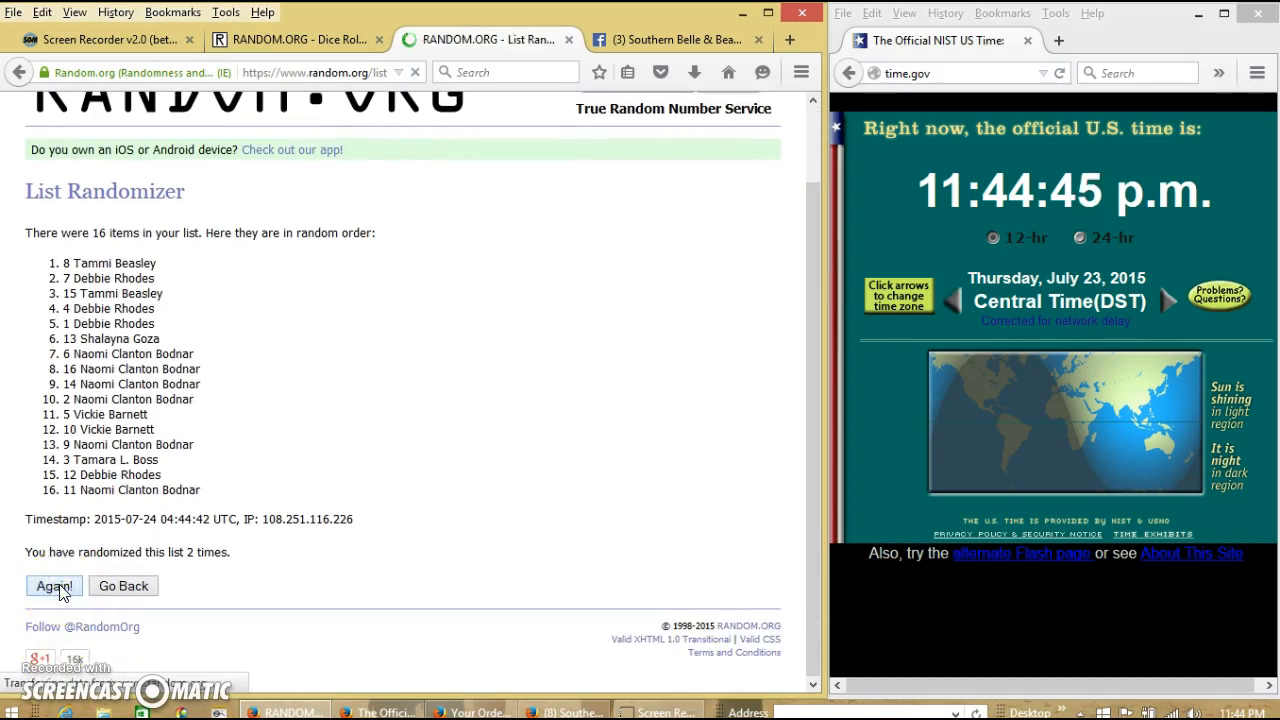
{"action": "left_click", "coordinate": [54, 584]}
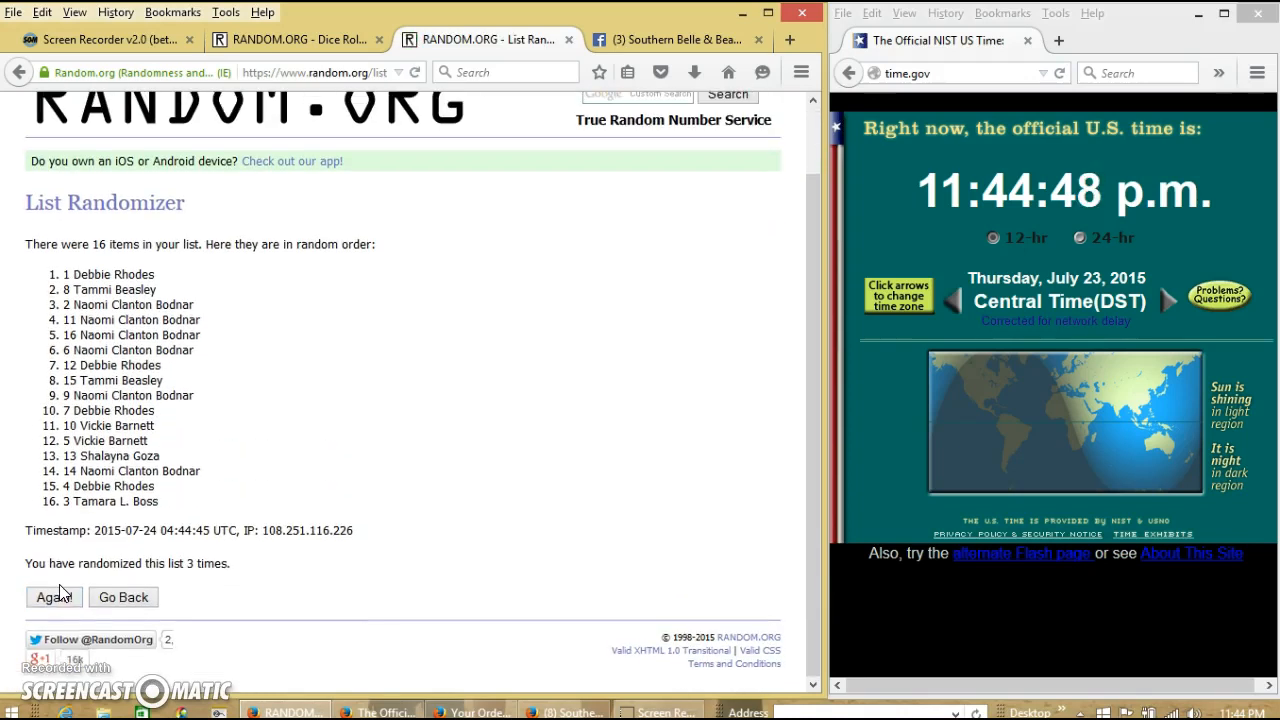
{"action": "left_click", "coordinate": [52, 596]}
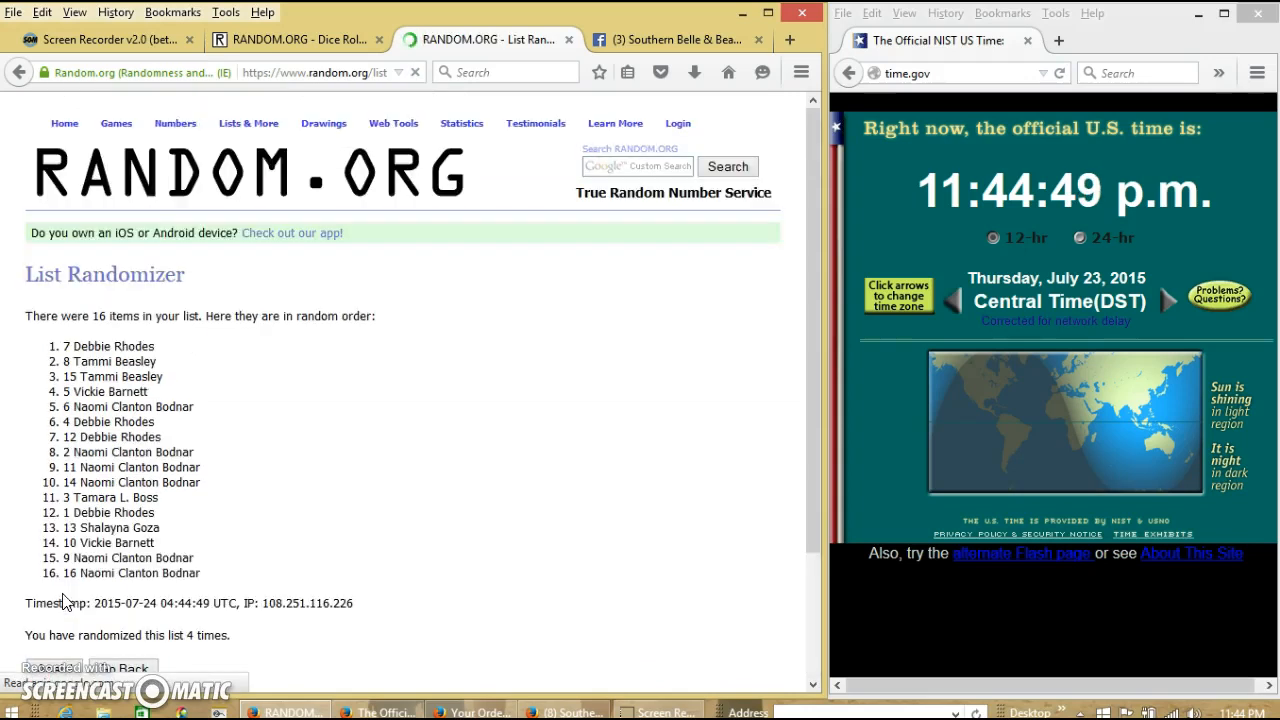
{"action": "scroll", "scroll_direction": "down", "scroll_amount": 3}
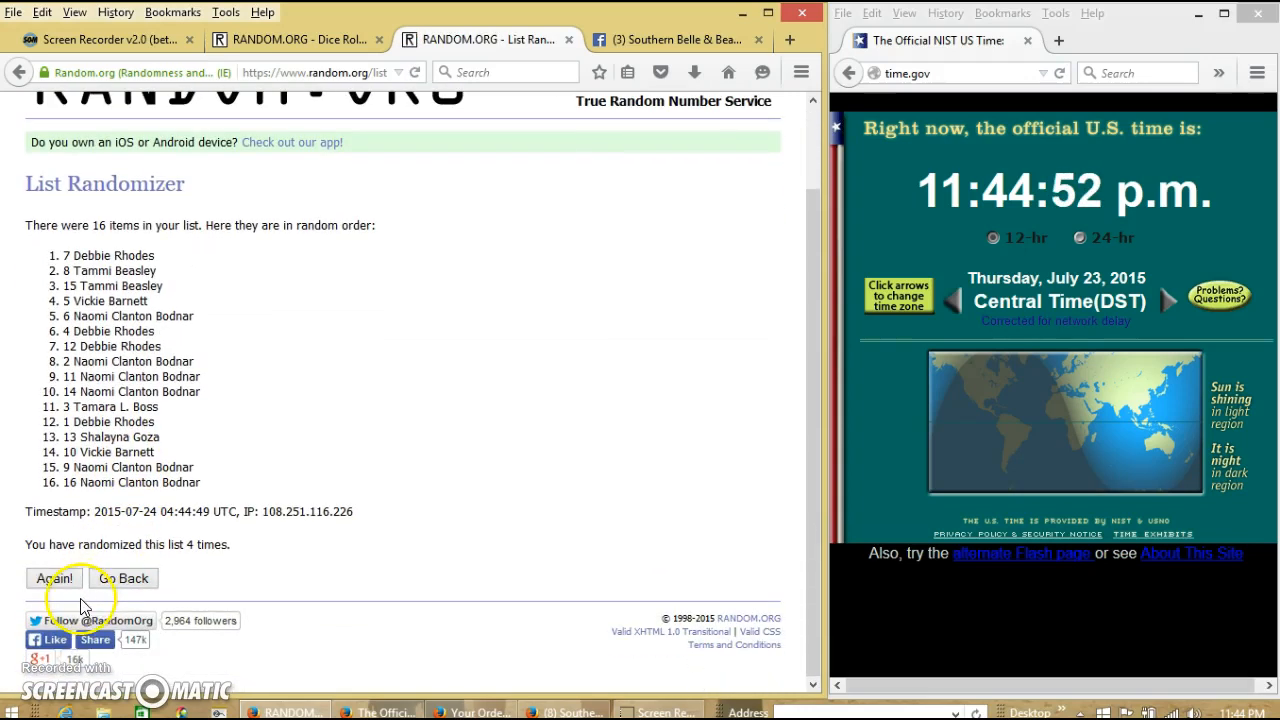
{"action": "left_click", "coordinate": [56, 578]}
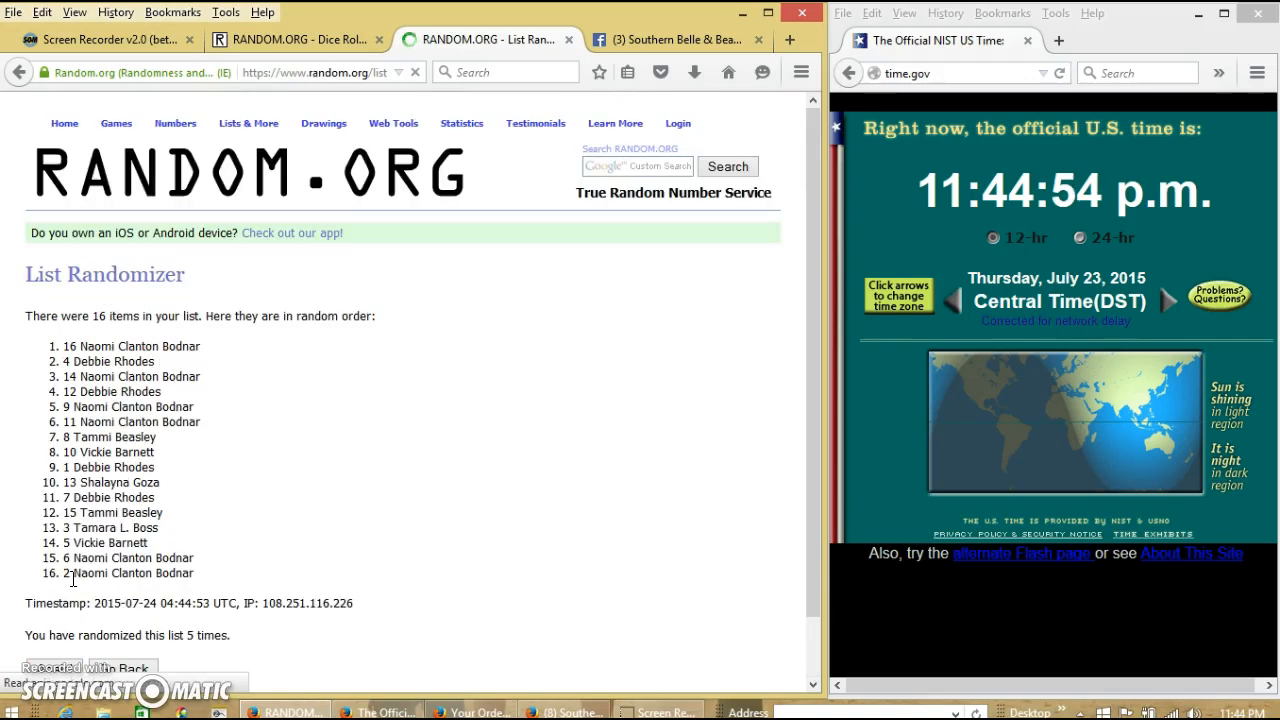
{"action": "scroll", "scroll_direction": "down", "scroll_amount": 3}
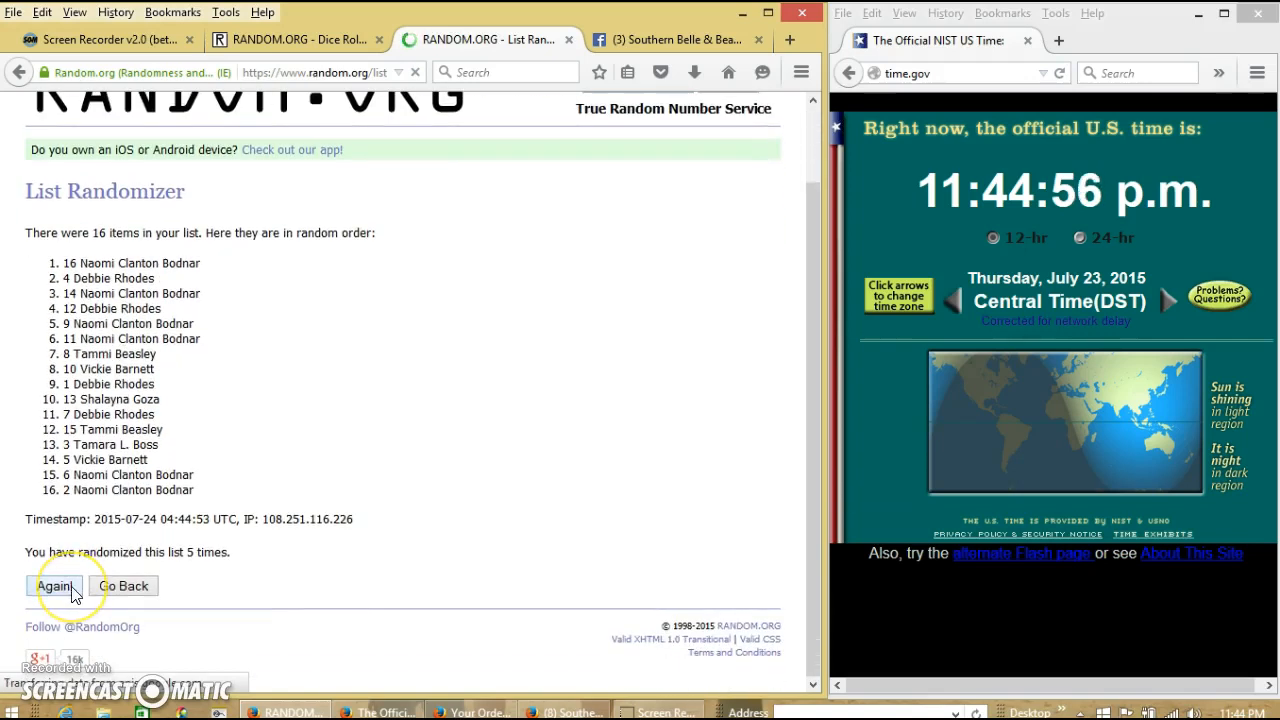
{"action": "mouse_move", "coordinate": [252, 362]}
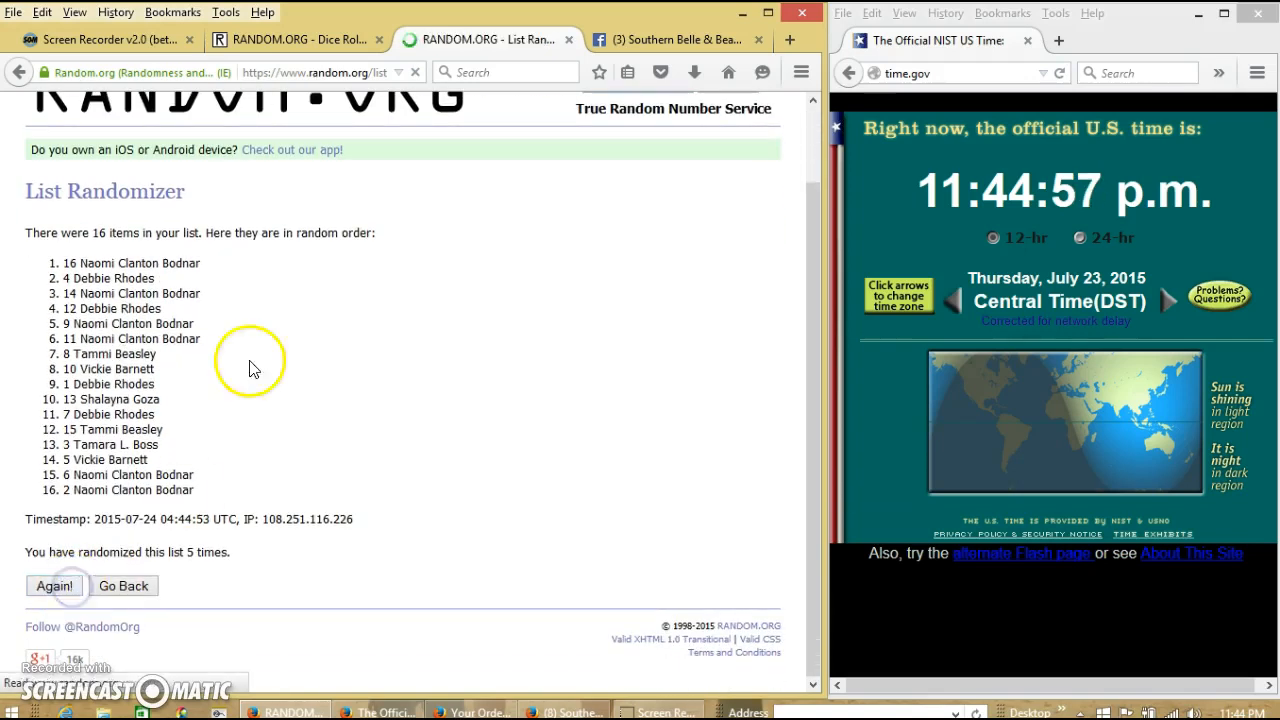
Step: Keep re-randomizing until the page reports 9 times, then highlight that count
{"action": "left_click", "coordinate": [290, 40]}
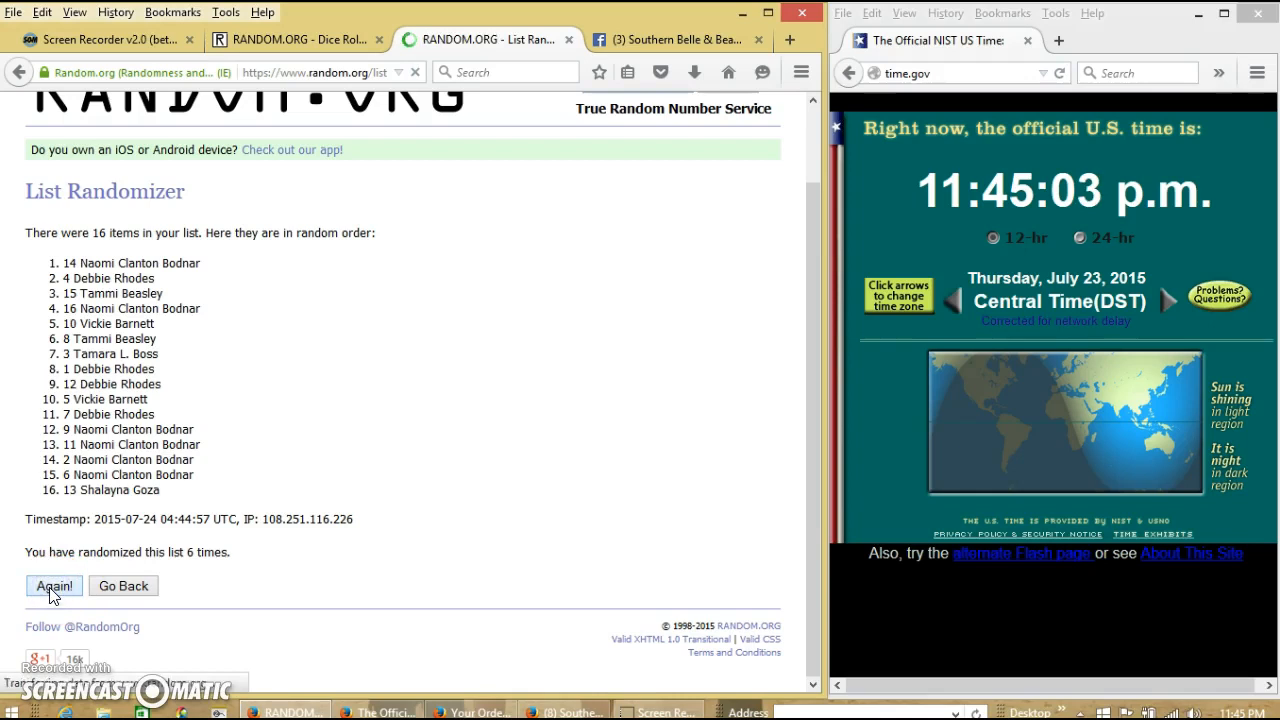
{"action": "left_click", "coordinate": [54, 584]}
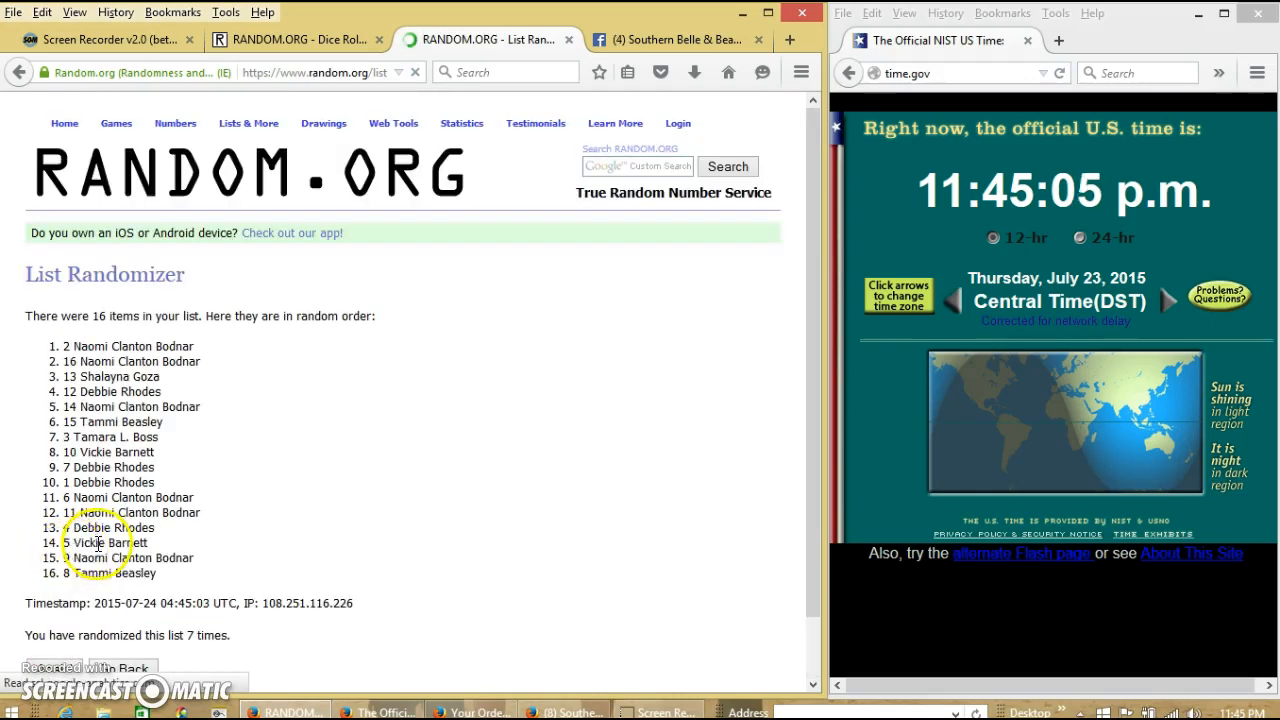
{"action": "scroll", "scroll_direction": "down", "scroll_amount": 3}
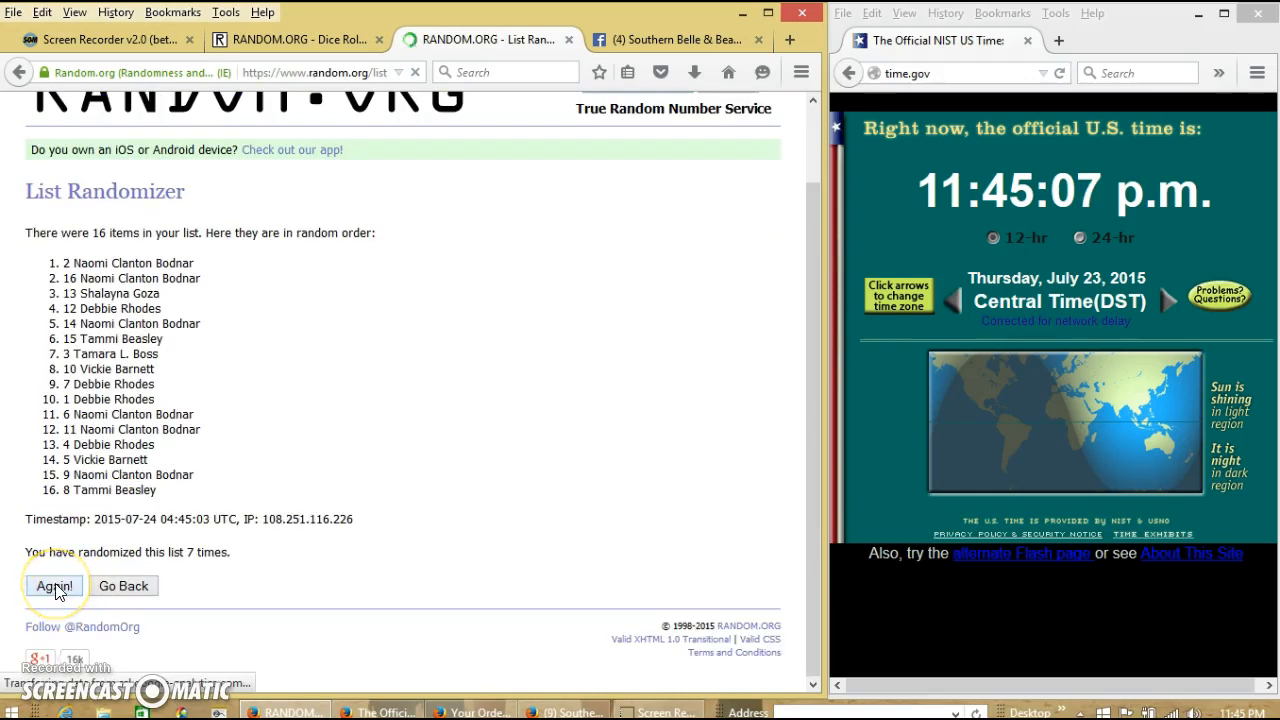
{"action": "left_click", "coordinate": [54, 584]}
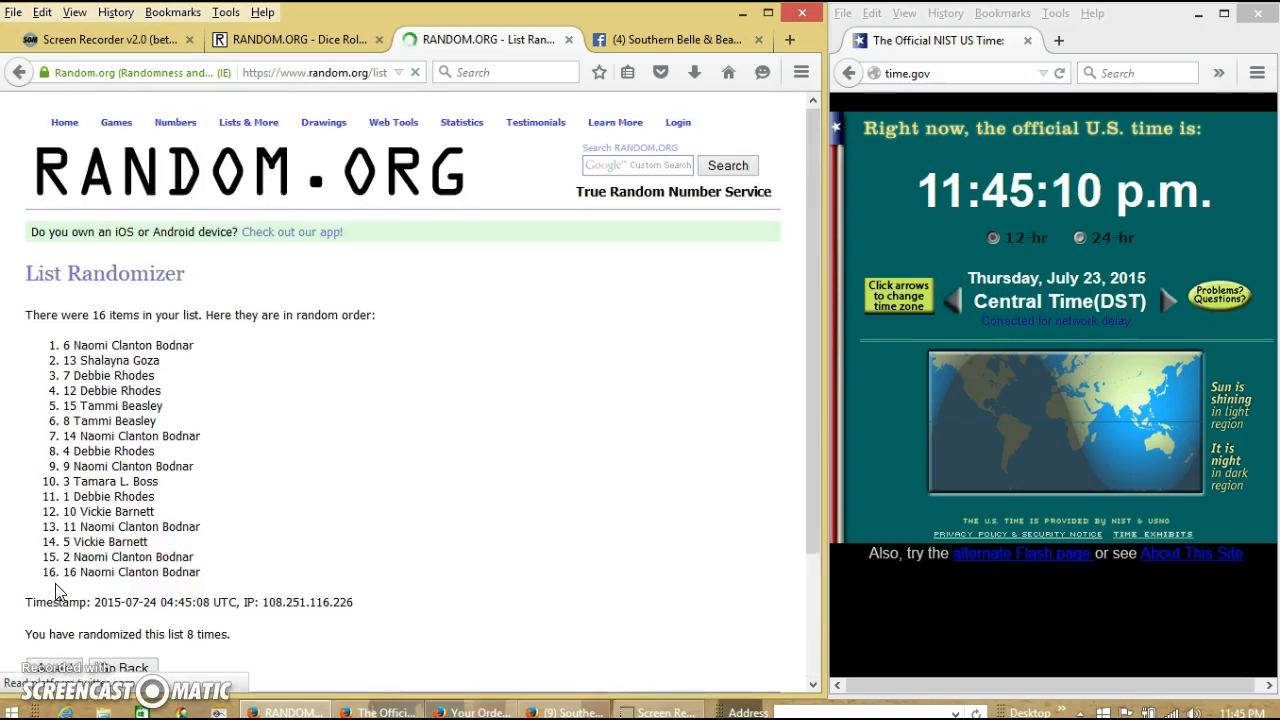
{"action": "scroll", "scroll_direction": "down", "scroll_amount": 3}
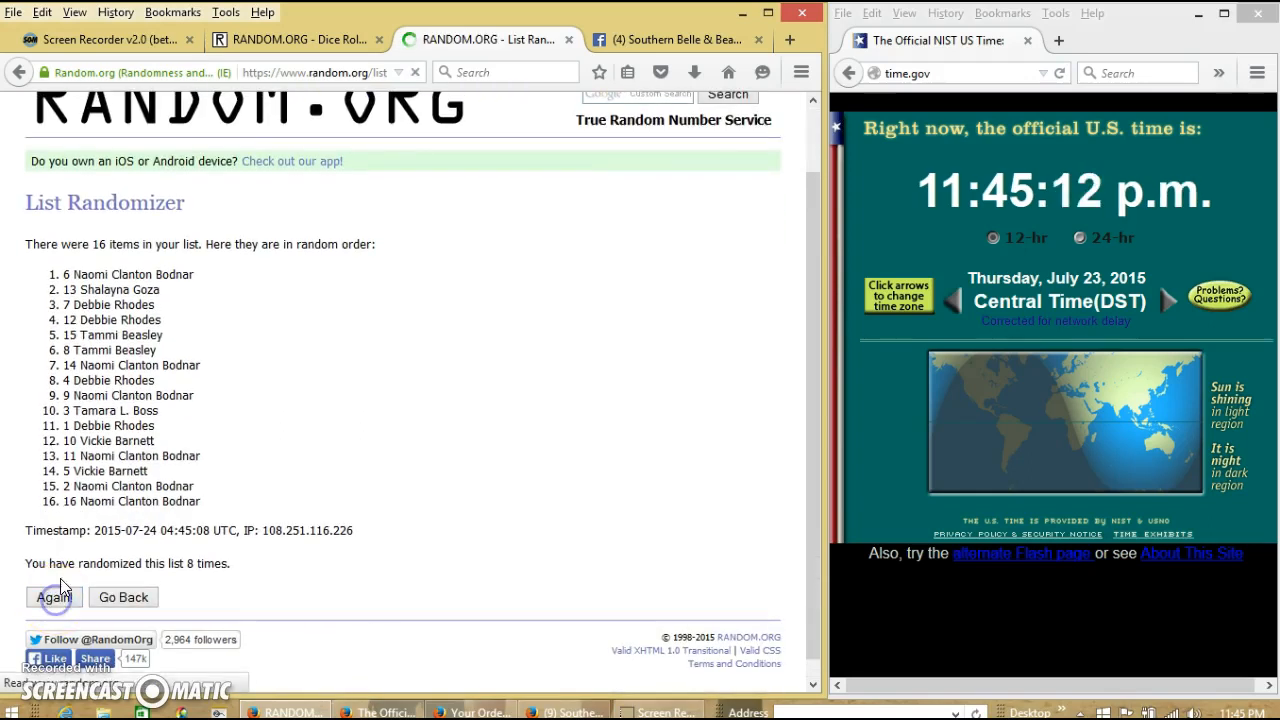
{"action": "left_click", "coordinate": [54, 596]}
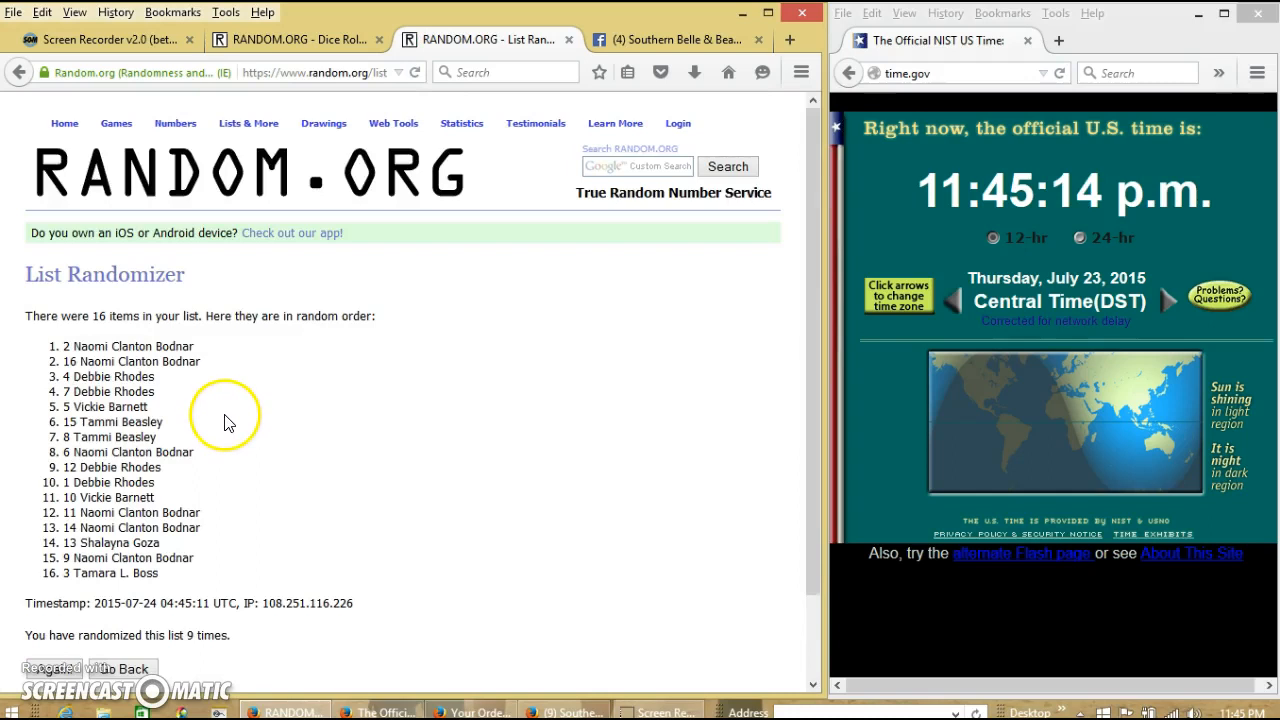
{"action": "mouse_move", "coordinate": [196, 436]}
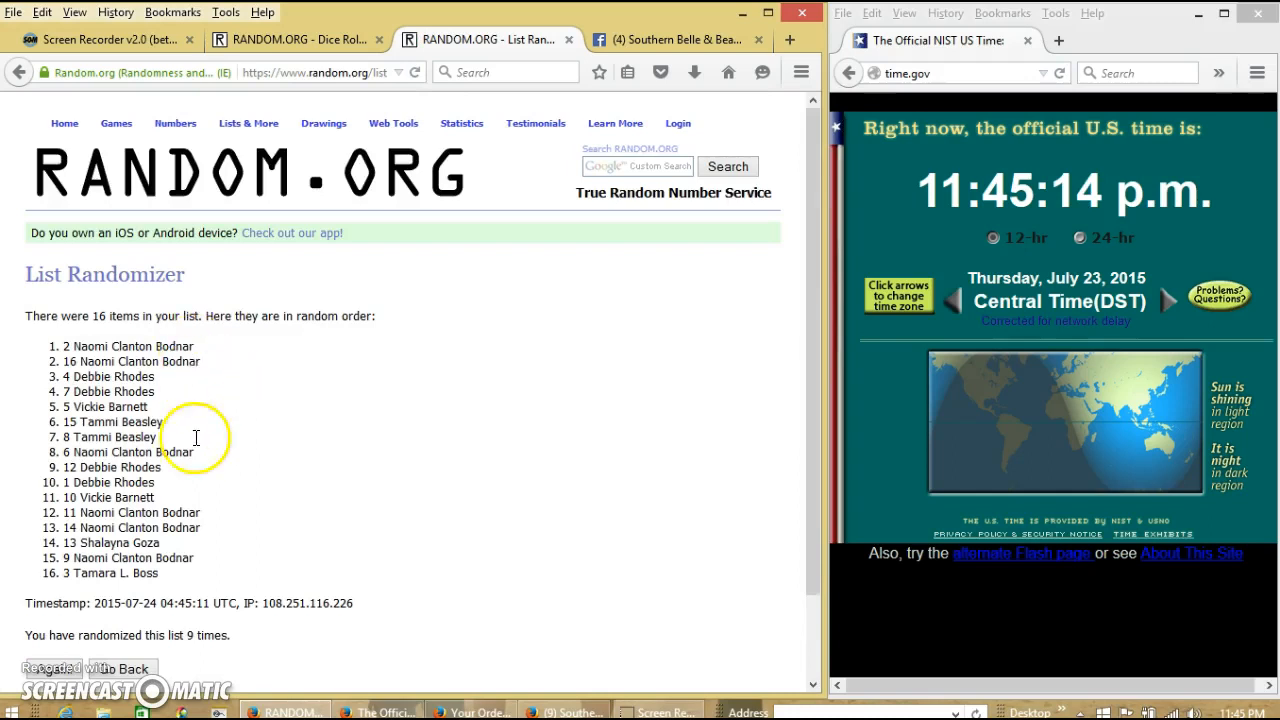
{"action": "scroll", "scroll_direction": "down", "scroll_amount": 3}
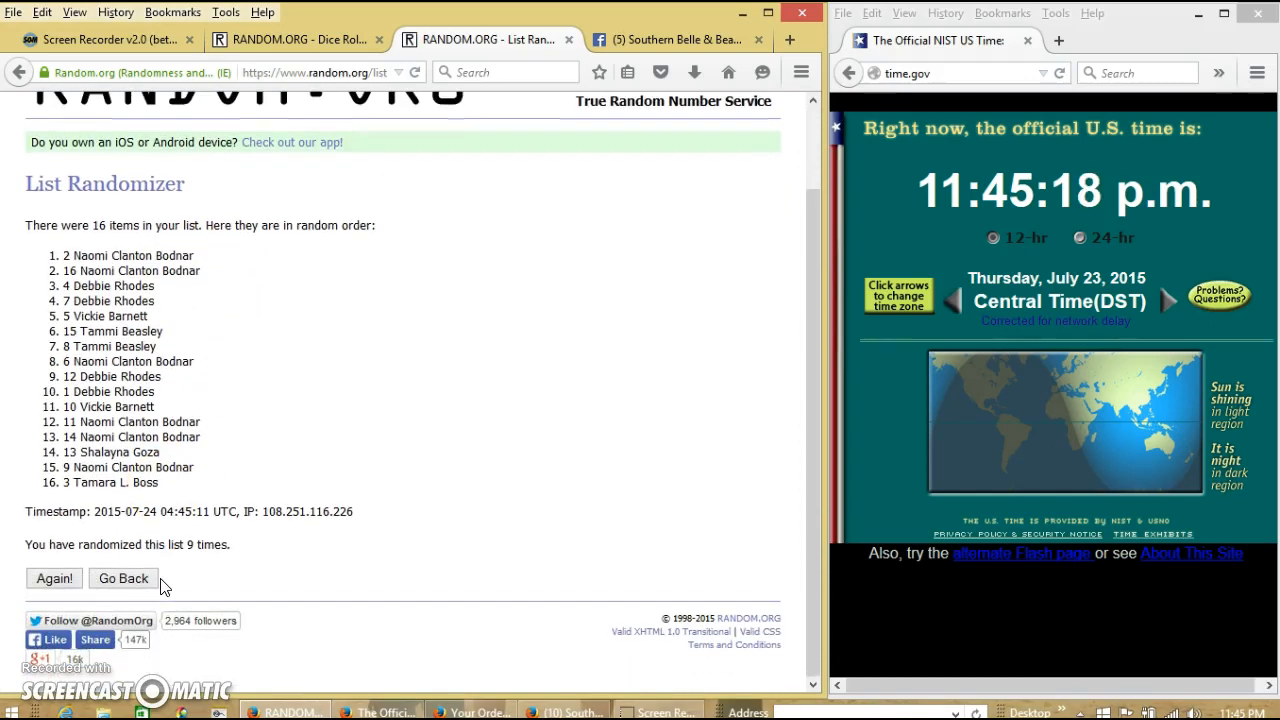
{"action": "double_click", "coordinate": [196, 544]}
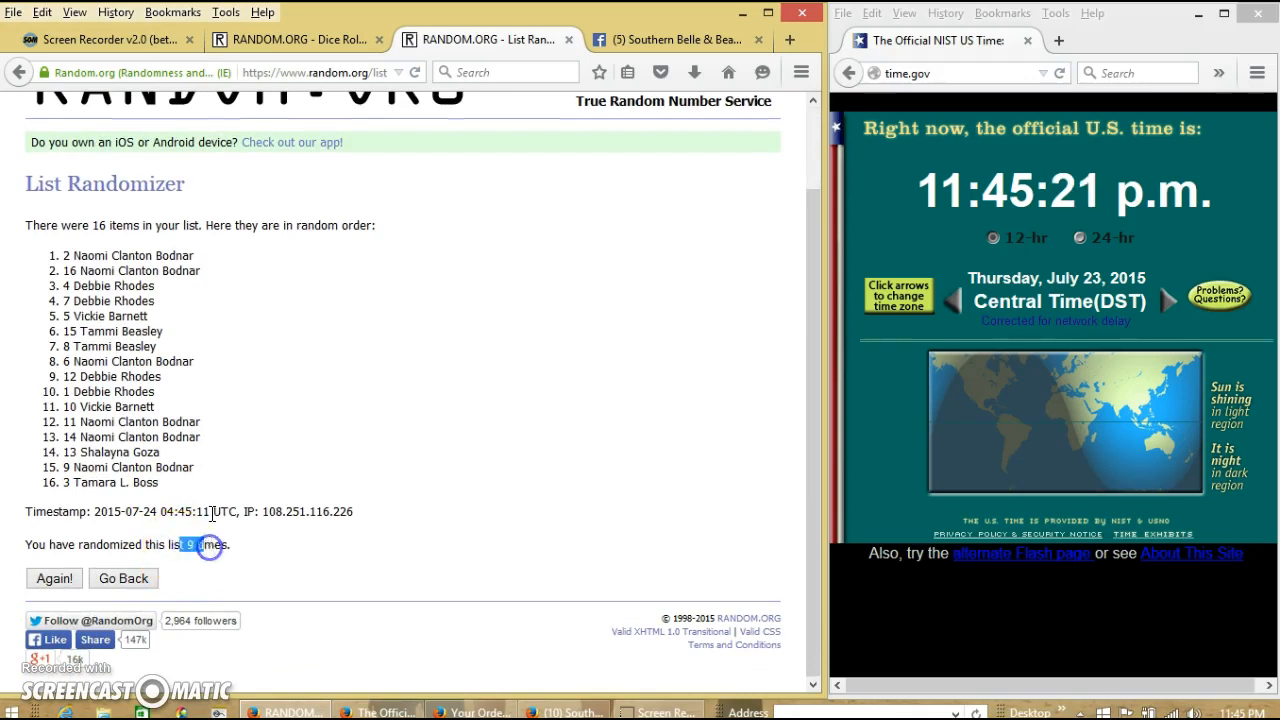
{"action": "left_click", "coordinate": [290, 40]}
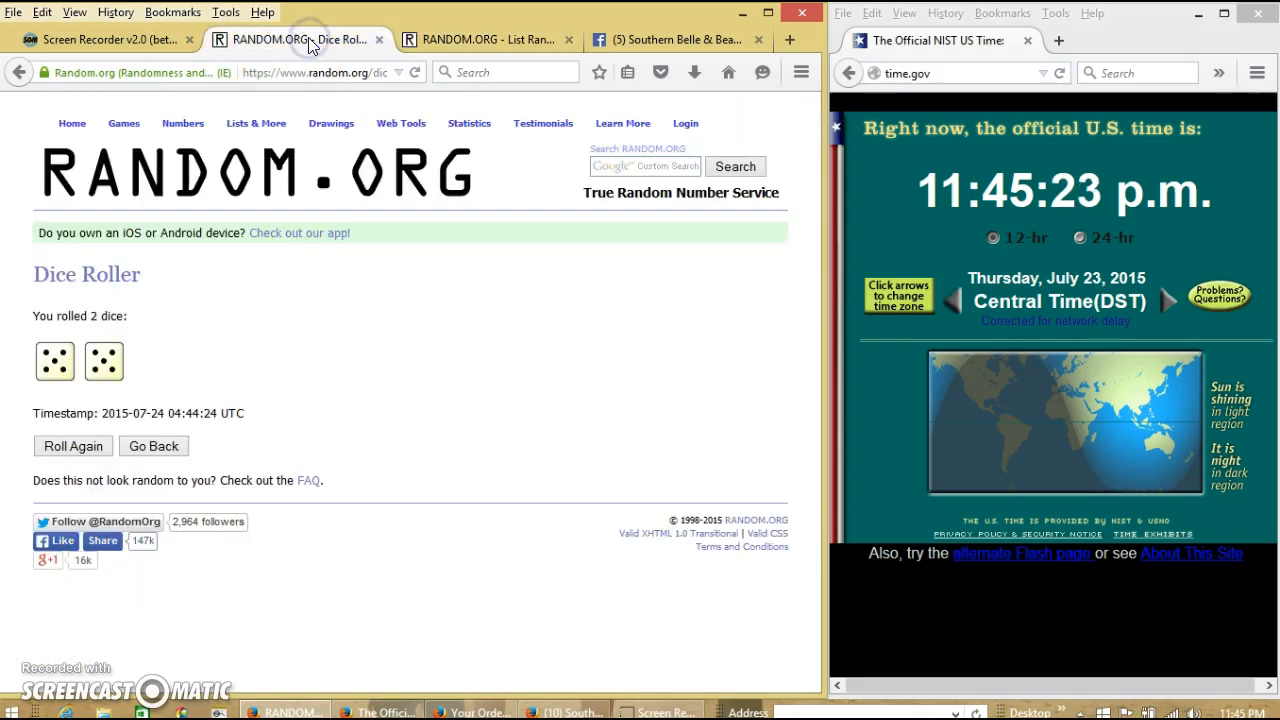
{"action": "left_click", "coordinate": [484, 40]}
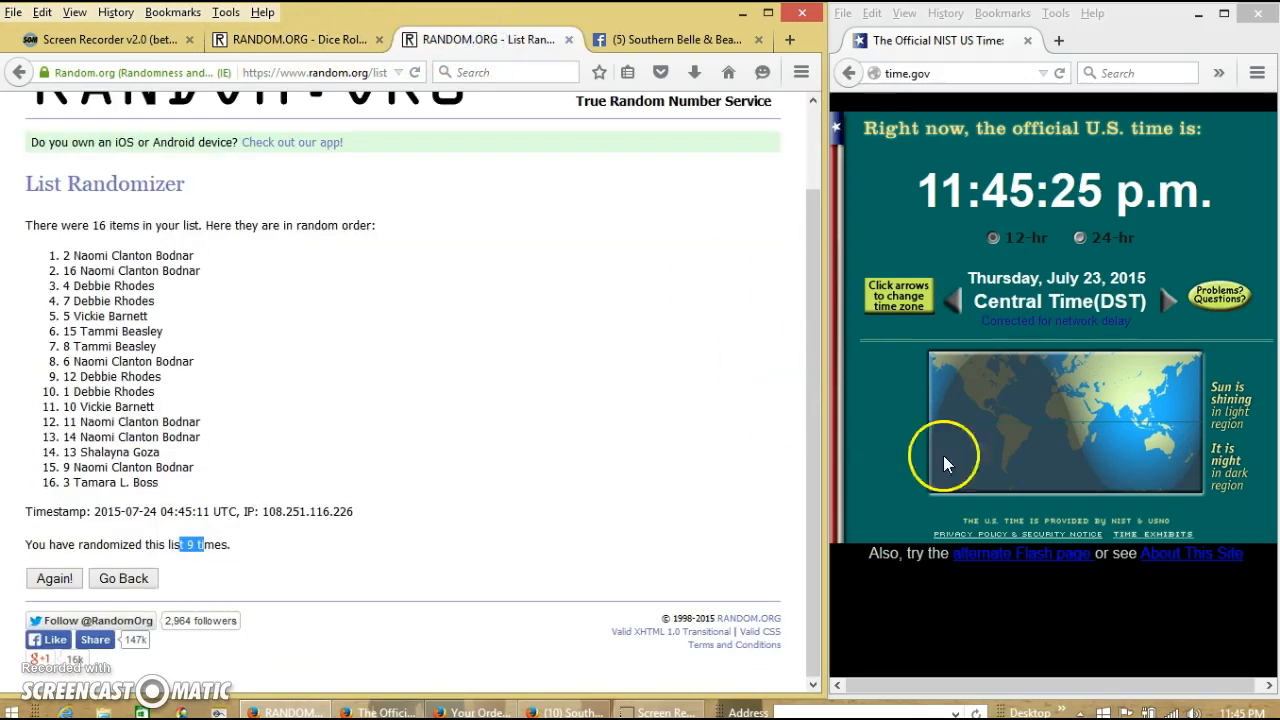
{"action": "left_click", "coordinate": [1236, 712]}
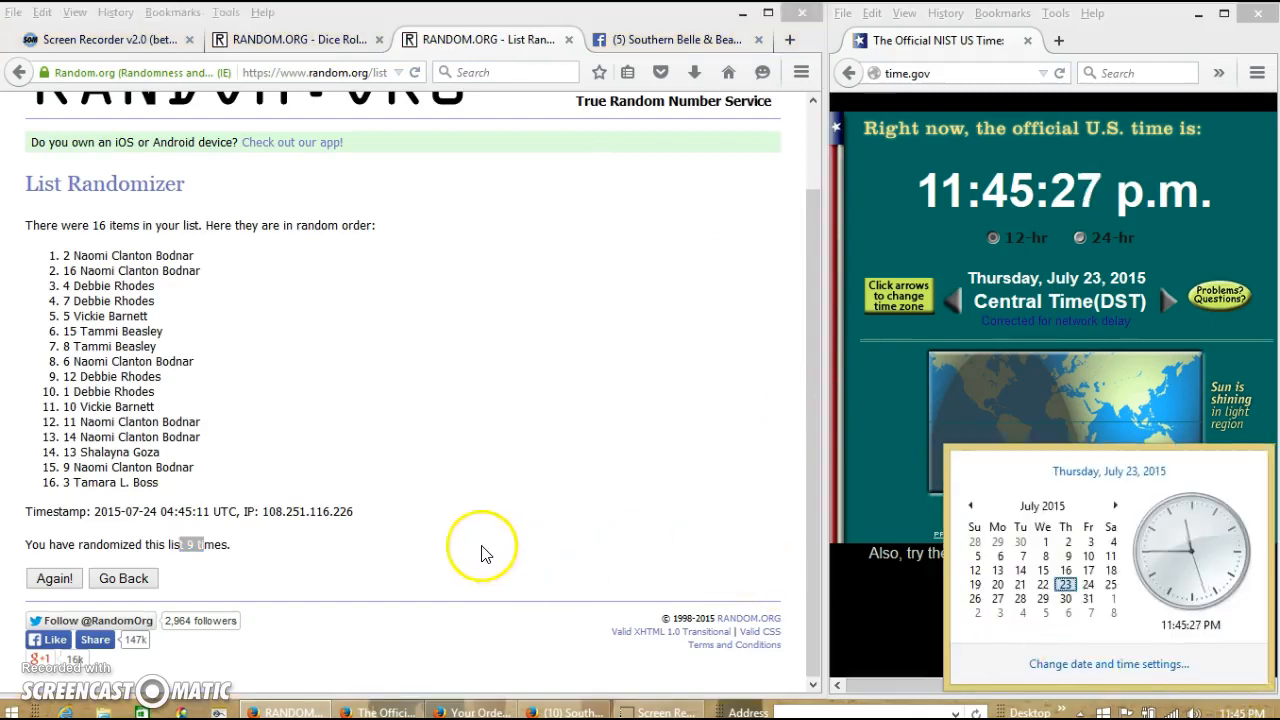
{"action": "left_click", "coordinate": [54, 578]}
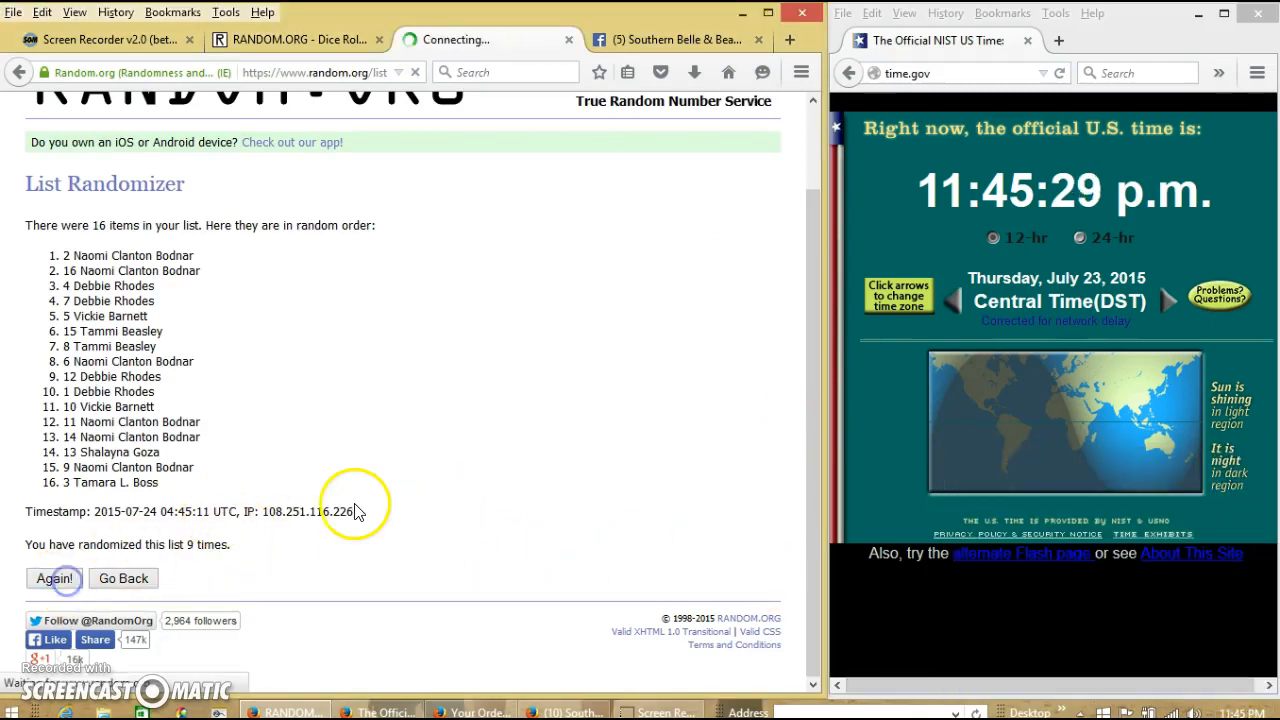
{"action": "left_click", "coordinate": [54, 578]}
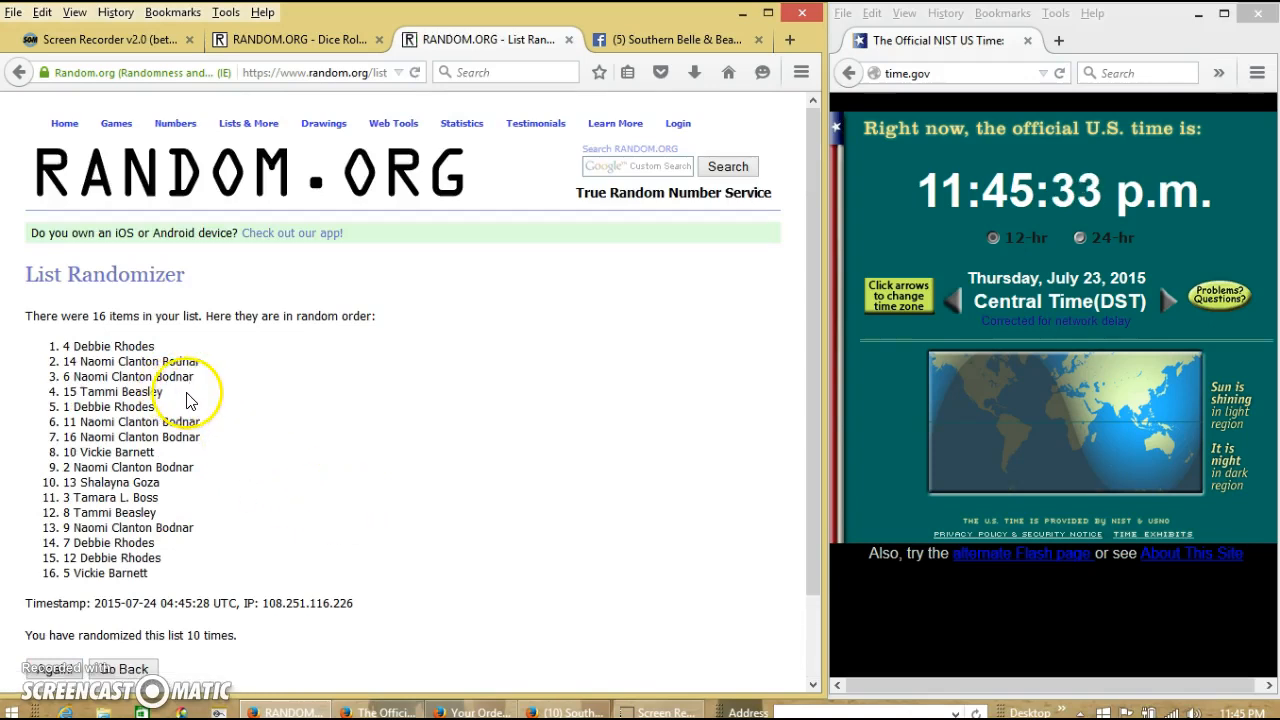
{"action": "double_click", "coordinate": [96, 316]}
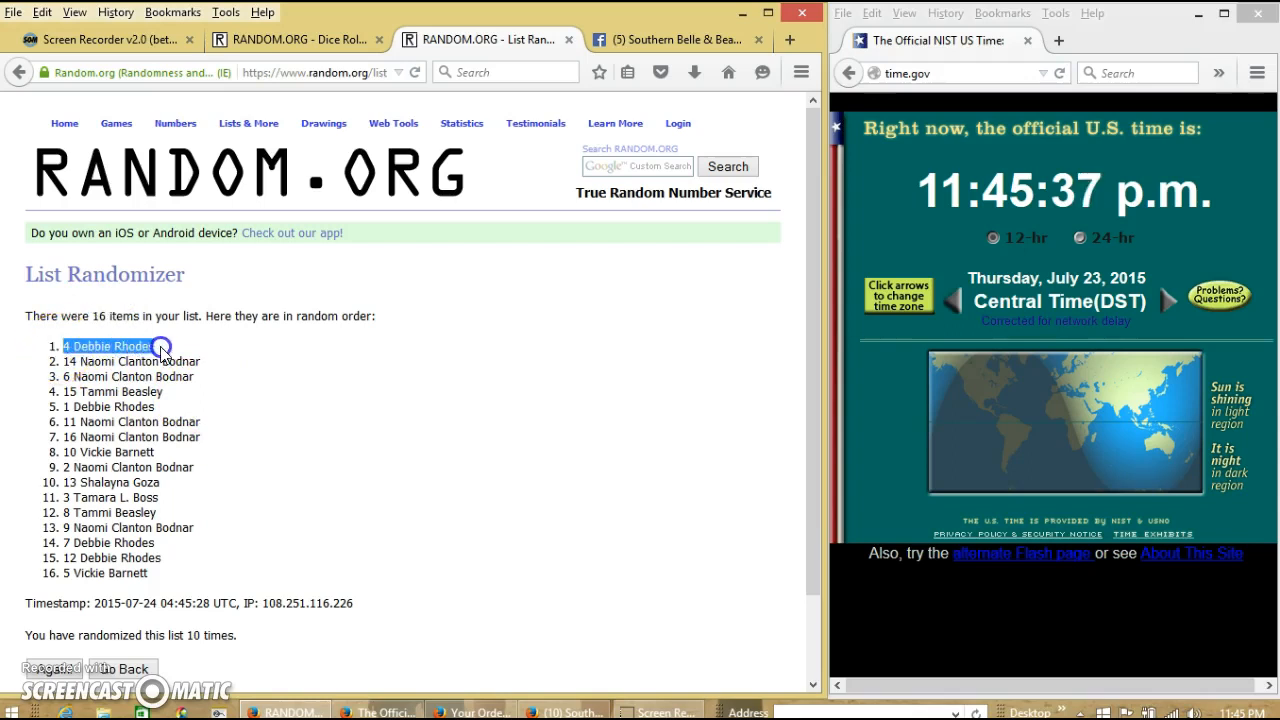
Step: Check the dice roll result and return to the Facebook group discussion
{"action": "scroll", "scroll_direction": "down", "scroll_amount": 3}
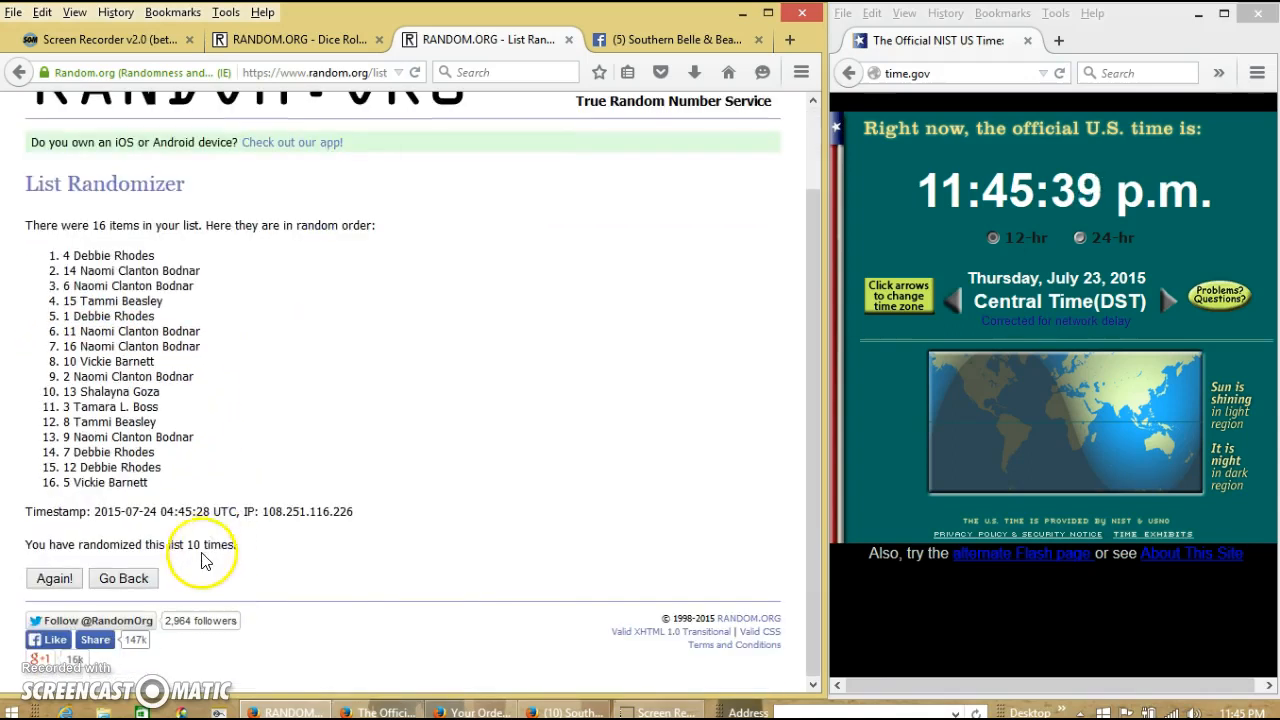
{"action": "left_click", "coordinate": [292, 40]}
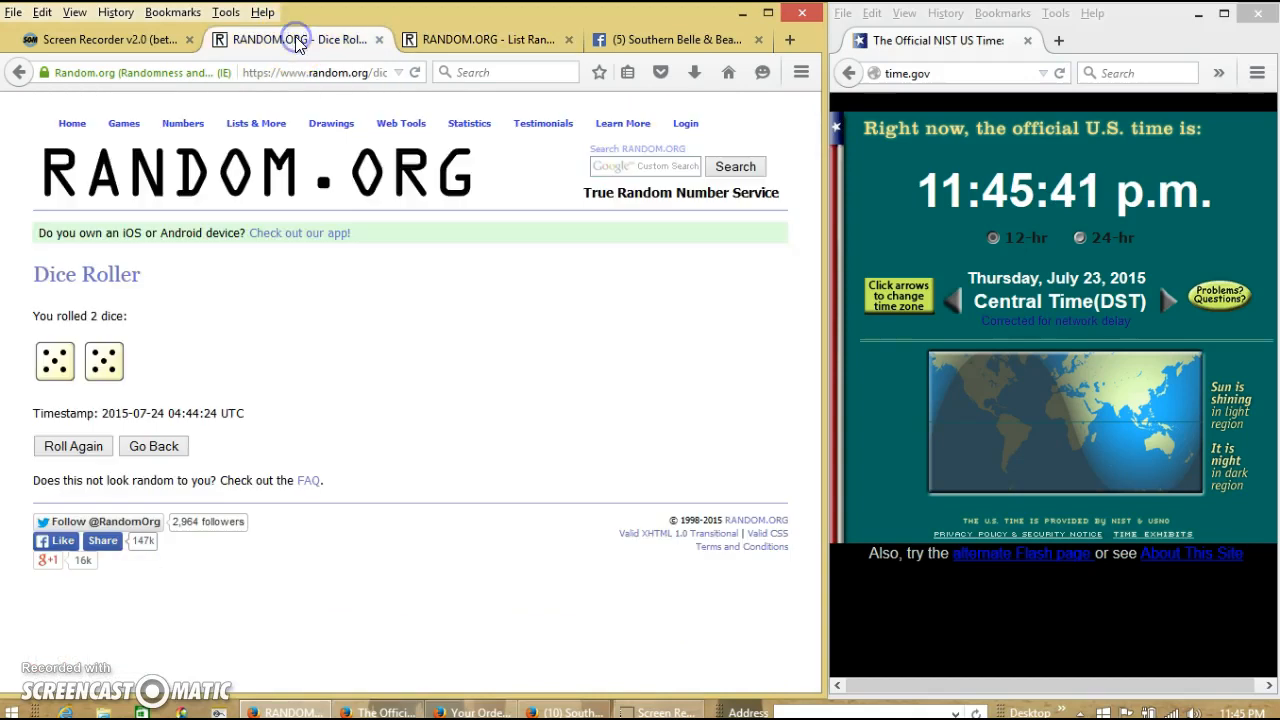
{"action": "left_click", "coordinate": [670, 40]}
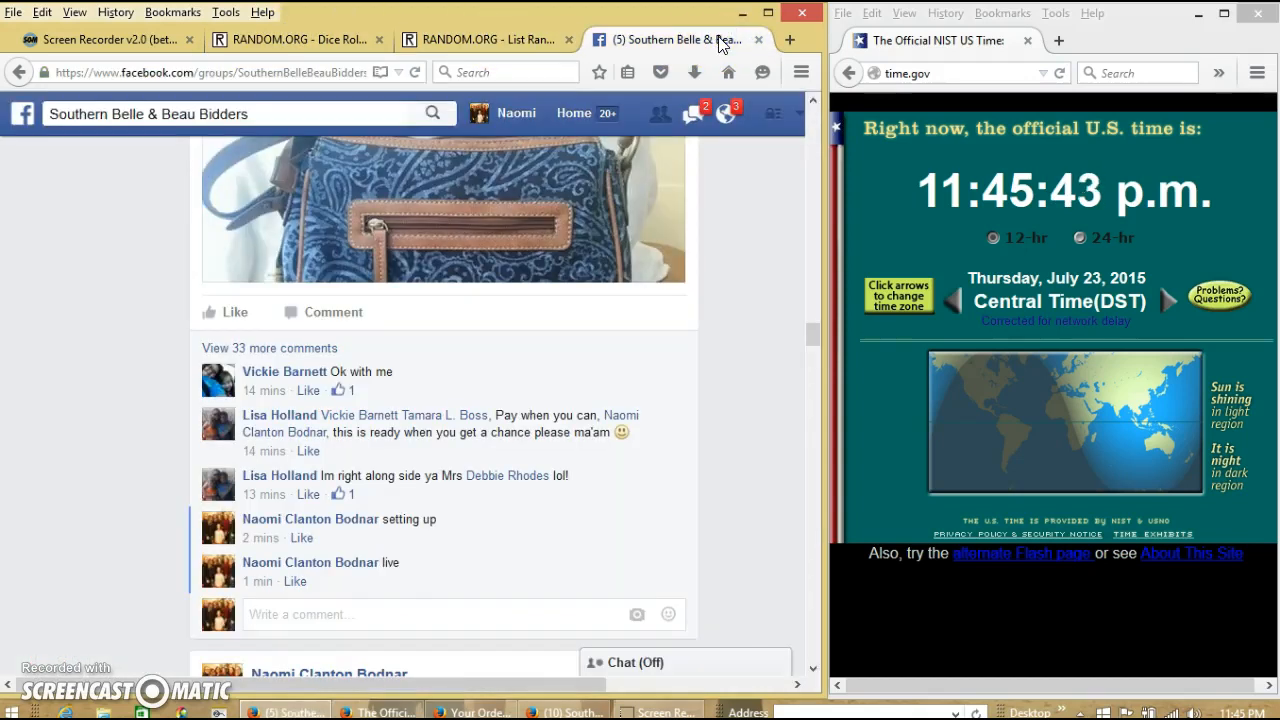